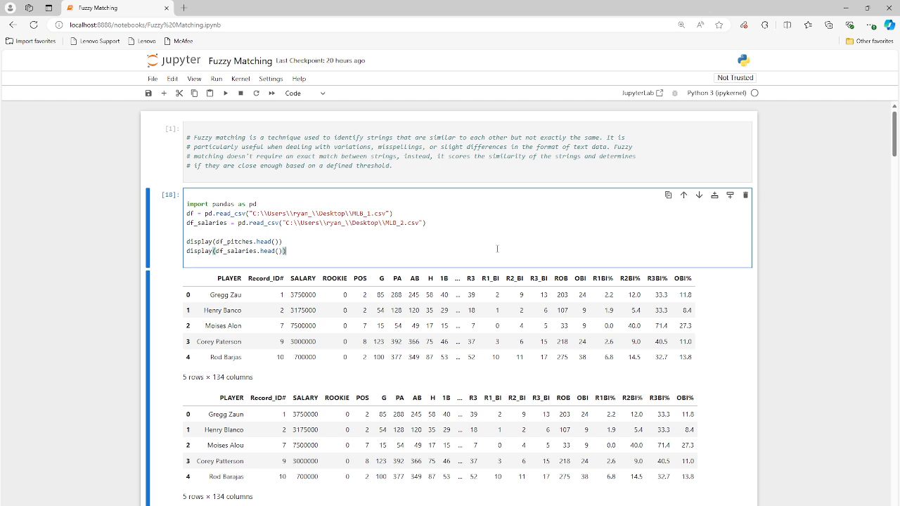
# Move from the MLB CSV-loading cell down to the merge cell listing players with missing salaries
pyautogui.click(225, 92)
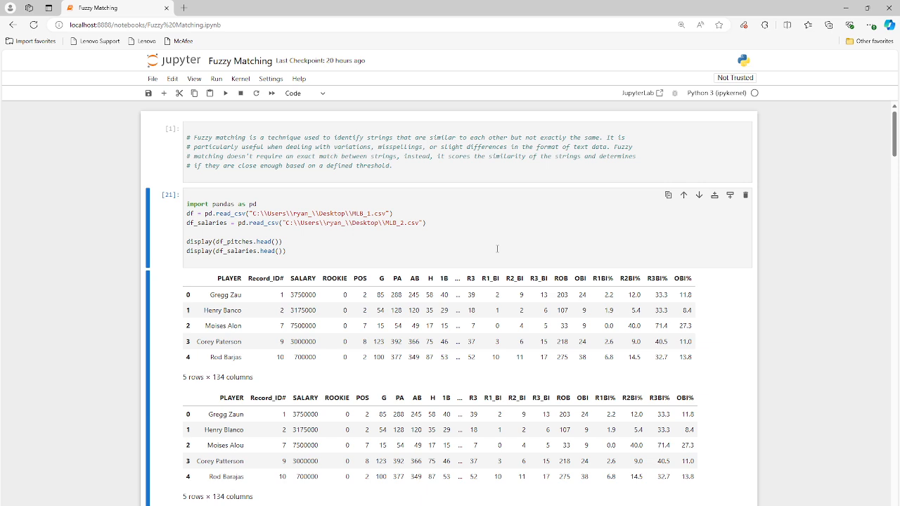
pyautogui.click(225, 295)
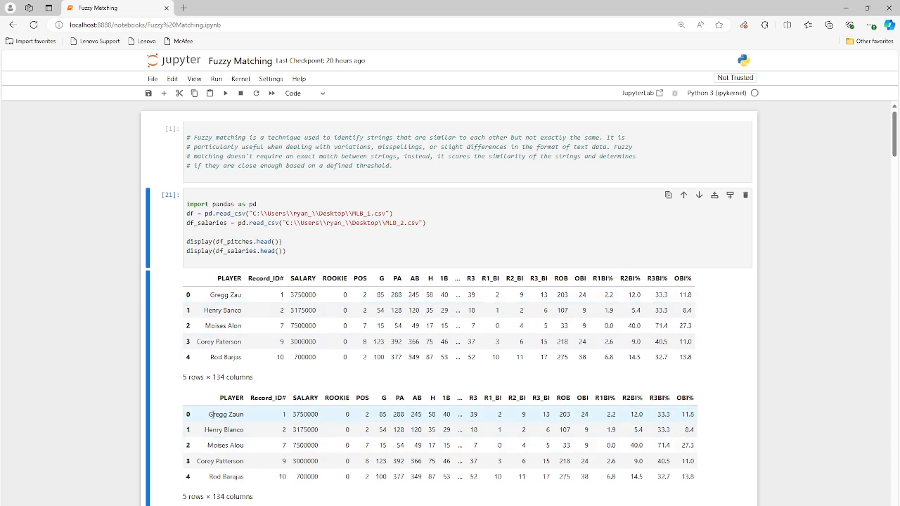
pyautogui.doubleClick(225, 413)
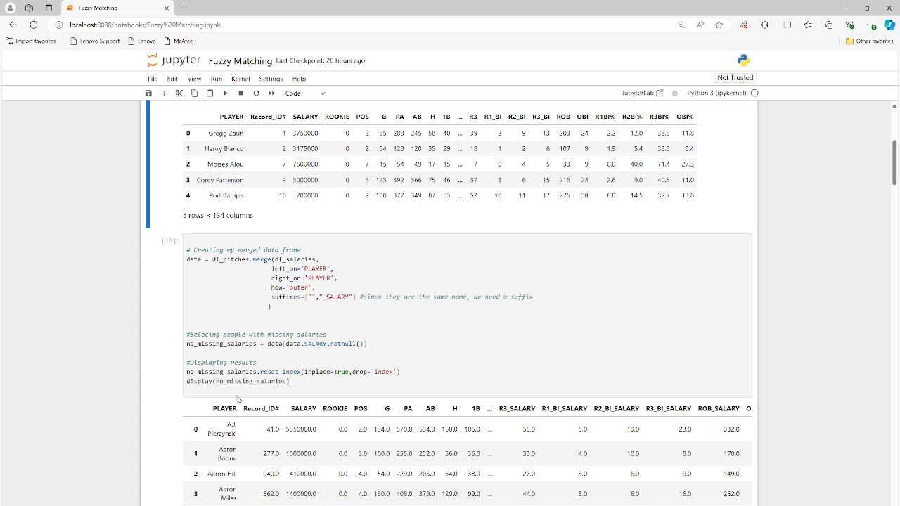
# Review the 337-row missing-salaries merge output and scroll to the fuzzywuzzy match_name cell
pyautogui.click(241, 327)
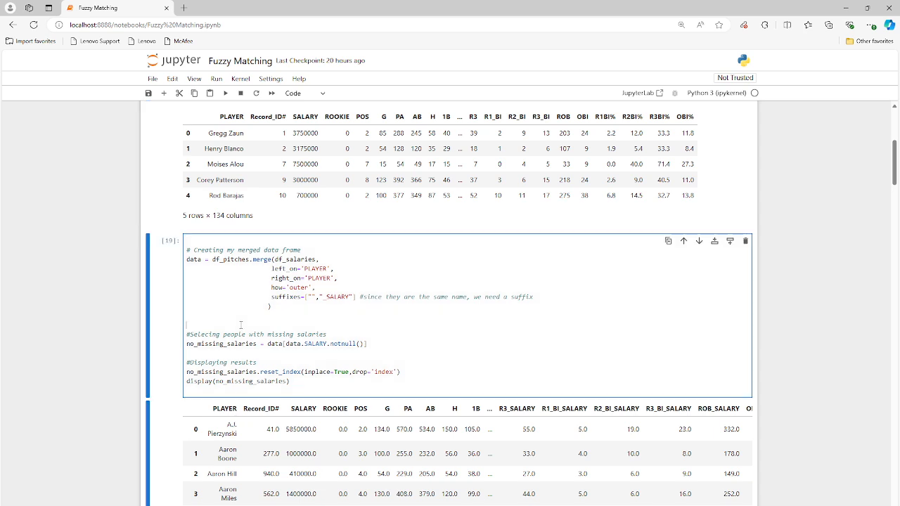
pyautogui.click(225, 93)
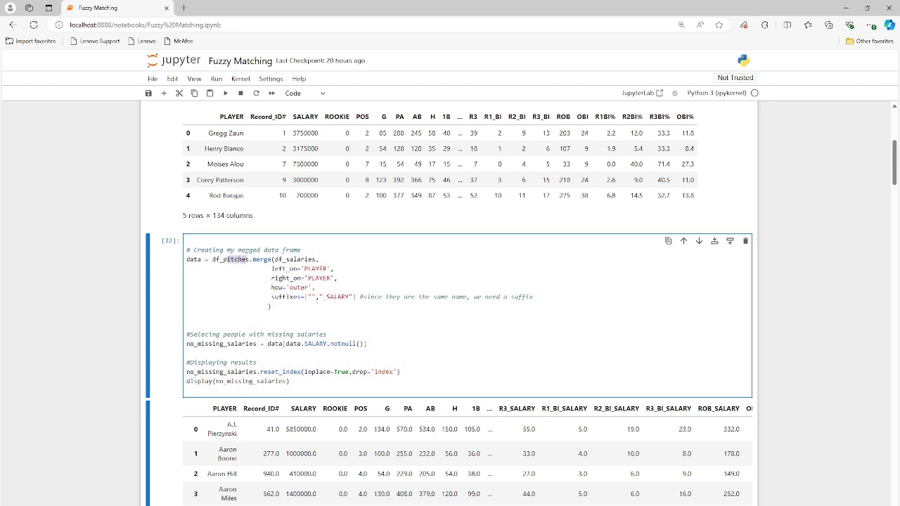
pyautogui.doubleClick(250, 259)
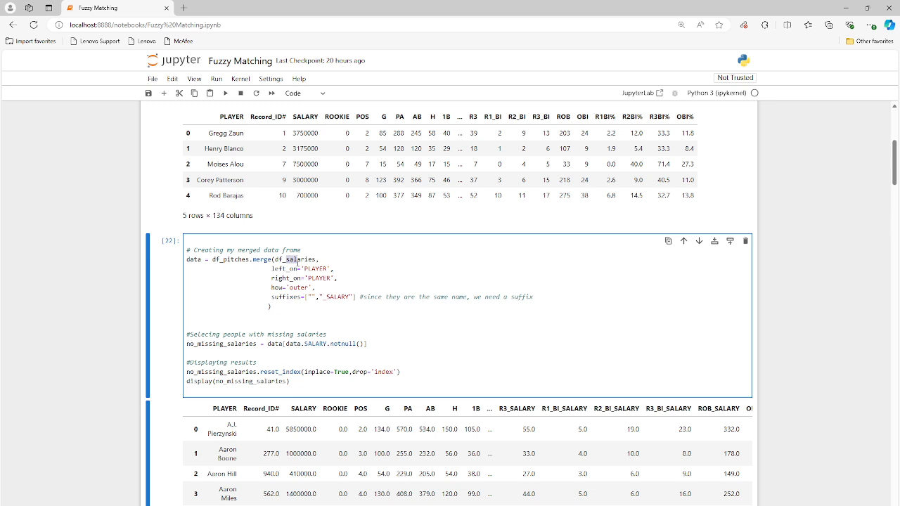
pyautogui.moveTo(291, 268)
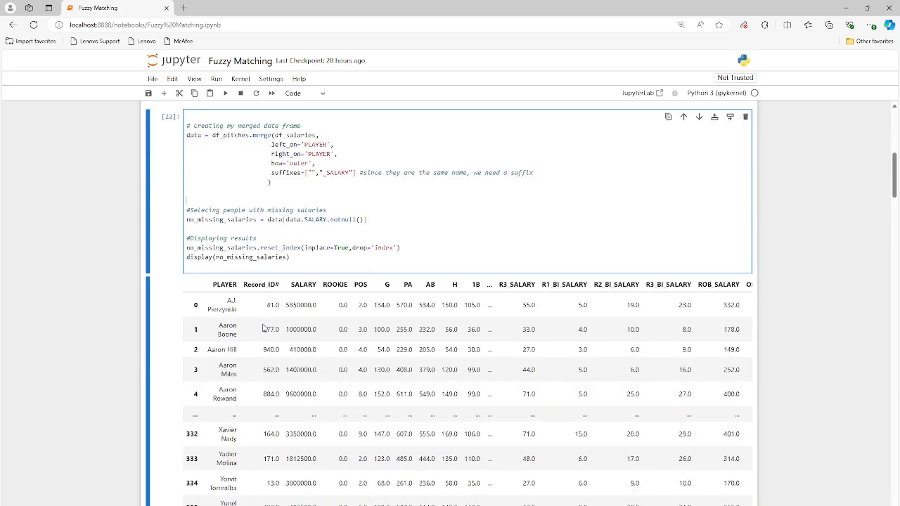
pyautogui.scroll(-3)
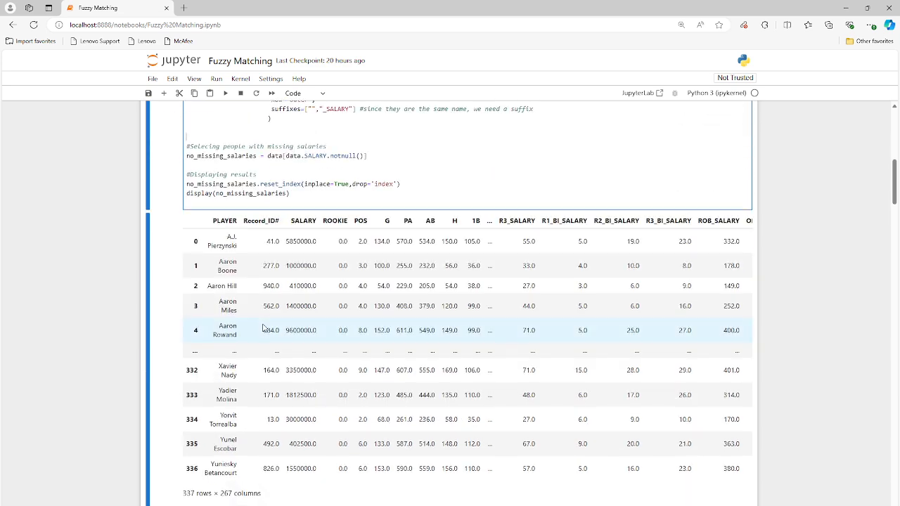
pyautogui.scroll(-3)
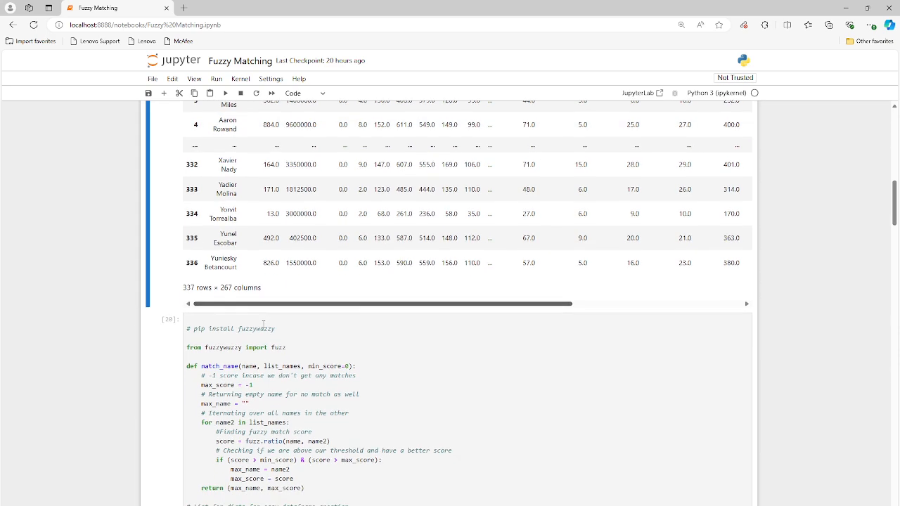
# Walk through the fuzzywuzzy import and match_name loop down to display(merge_table.head())
pyautogui.scroll(-3)
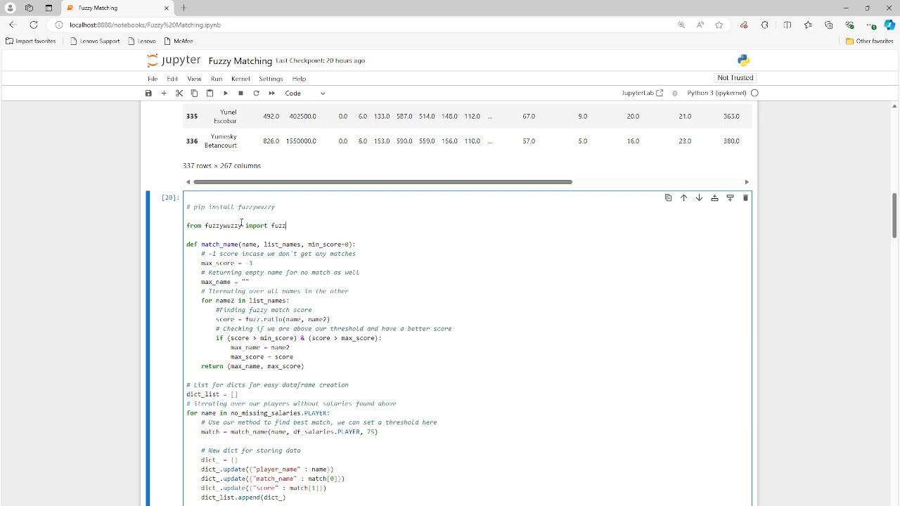
pyautogui.tripleClick(236, 225)
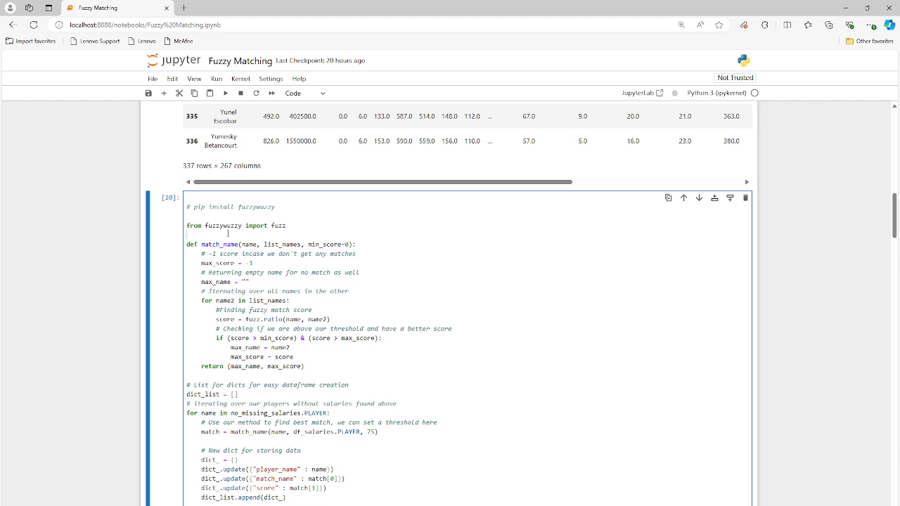
pyautogui.click(225, 93)
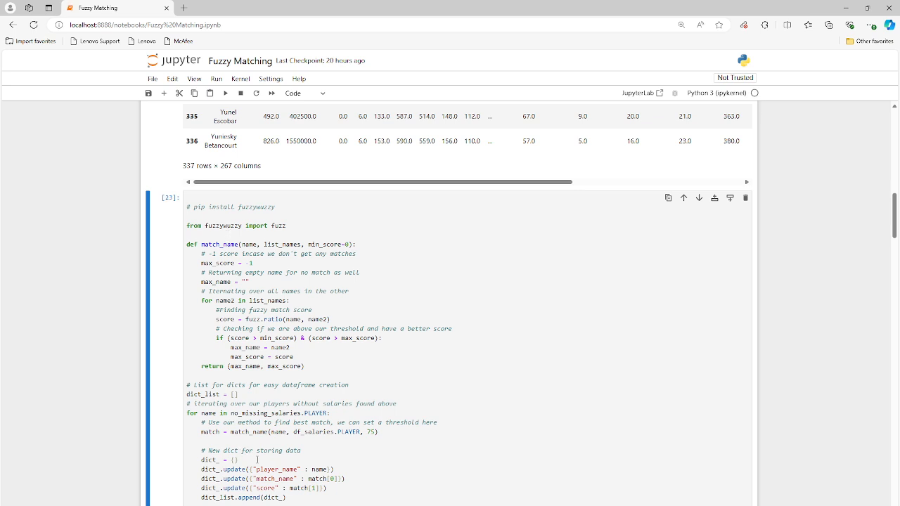
pyautogui.doubleClick(275, 470)
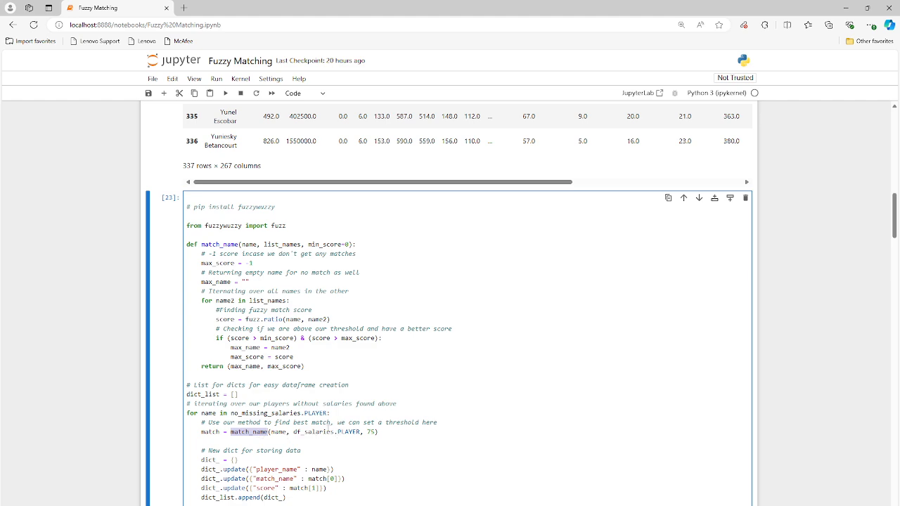
pyautogui.doubleClick(315, 433)
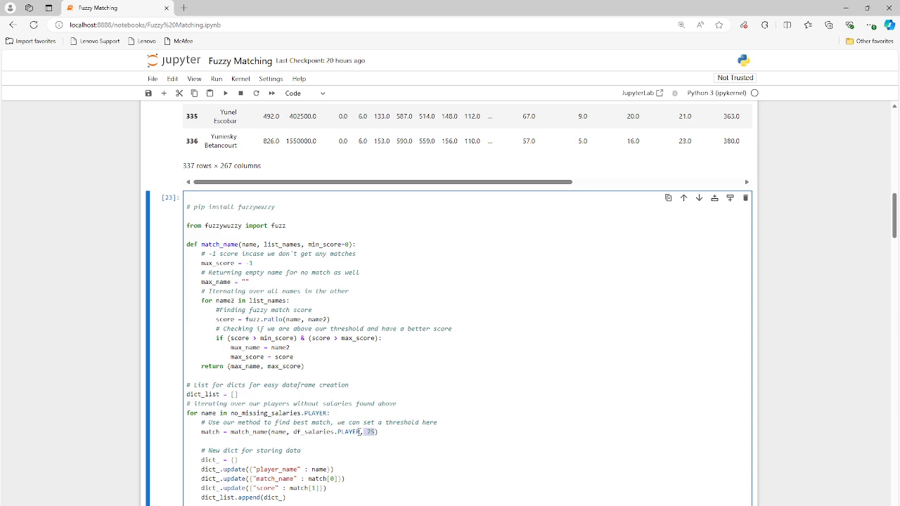
pyautogui.scroll(-3)
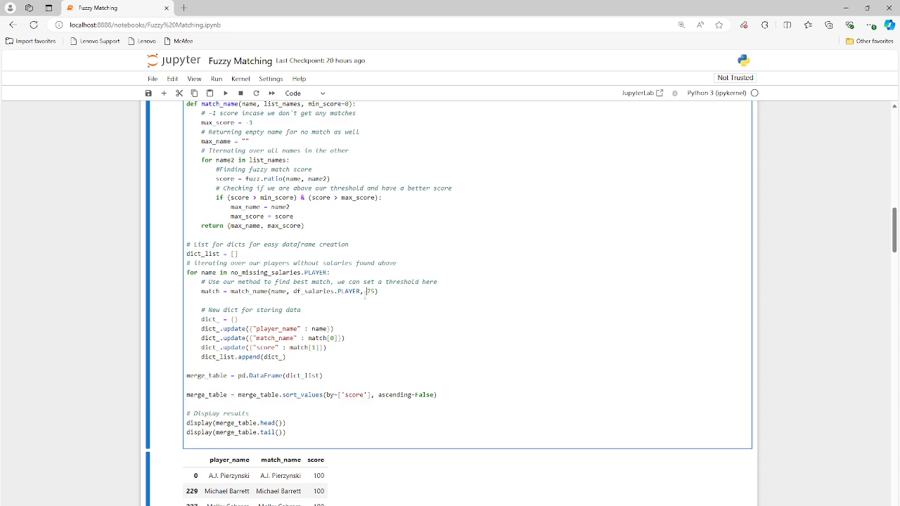
# Review matched names like Melky Cabrera and low scores, then move to the '# Data:' source cell
pyautogui.scroll(-3)
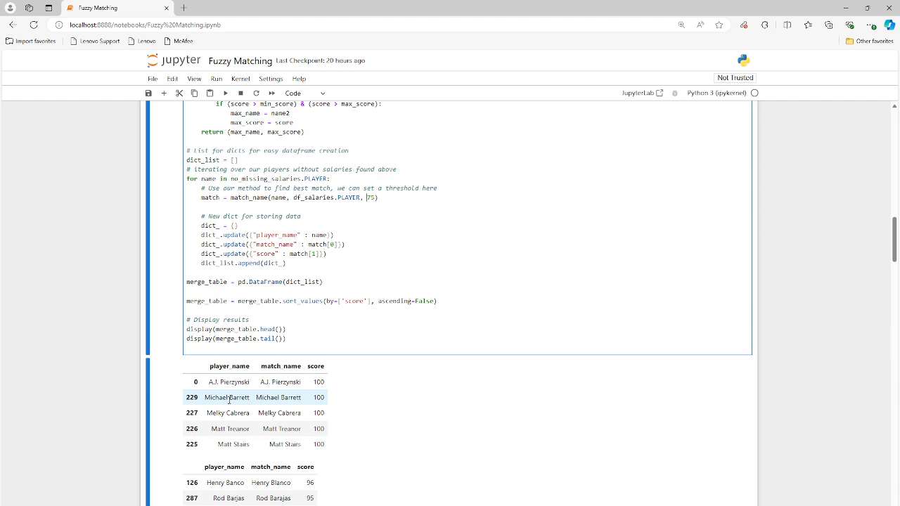
pyautogui.doubleClick(228, 413)
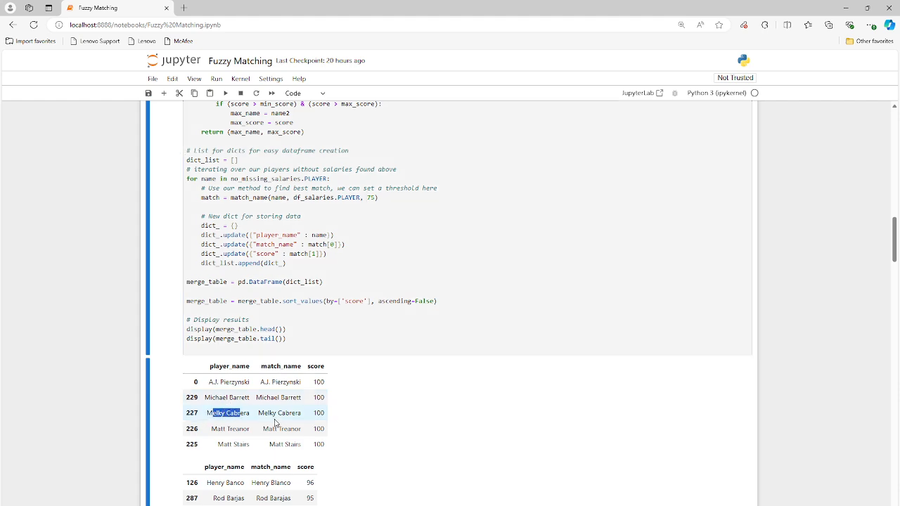
pyautogui.scroll(-3)
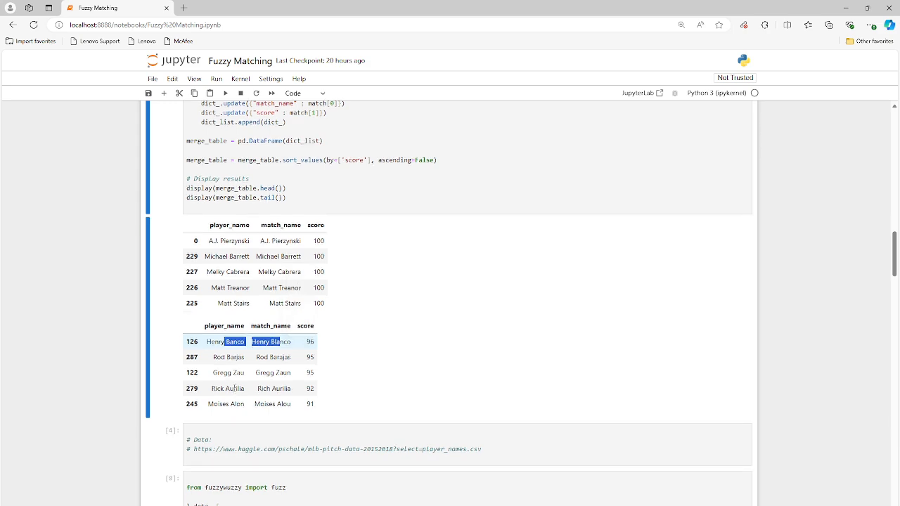
pyautogui.scroll(-3)
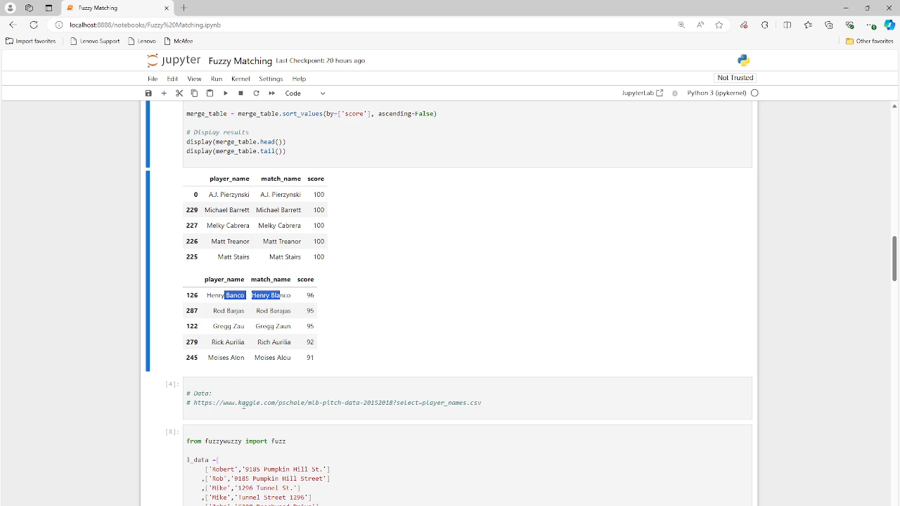
pyautogui.click(467, 398)
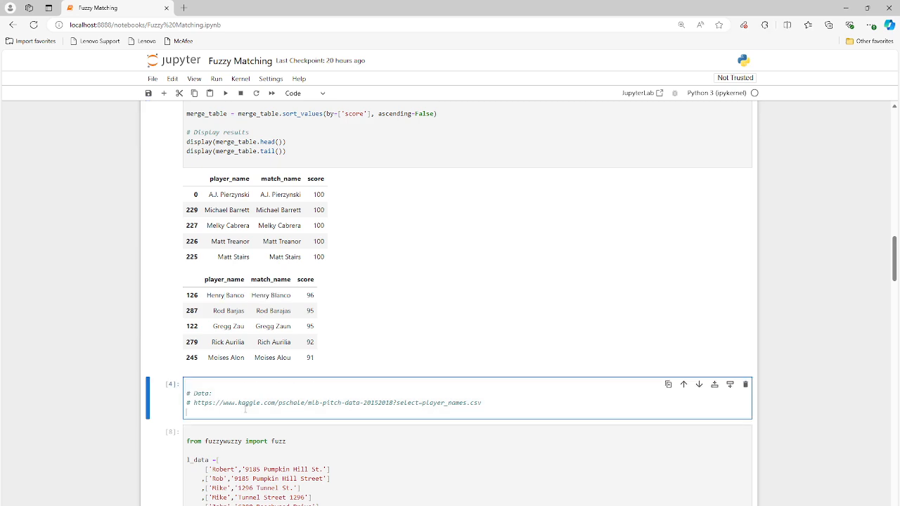
pyautogui.scroll(-3)
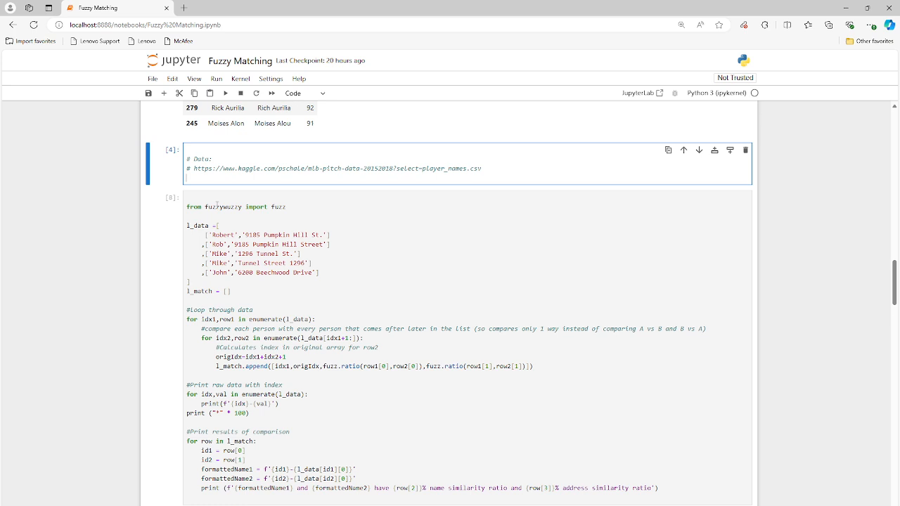
# Point out fuzzywuzzy and fuzz in the address-comparison cell's import line
pyautogui.doubleClick(218, 206)
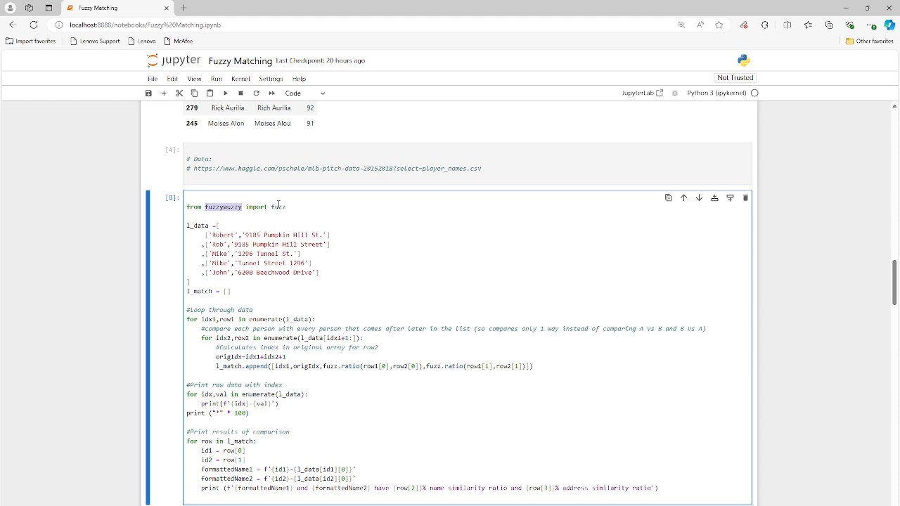
pyautogui.doubleClick(222, 207)
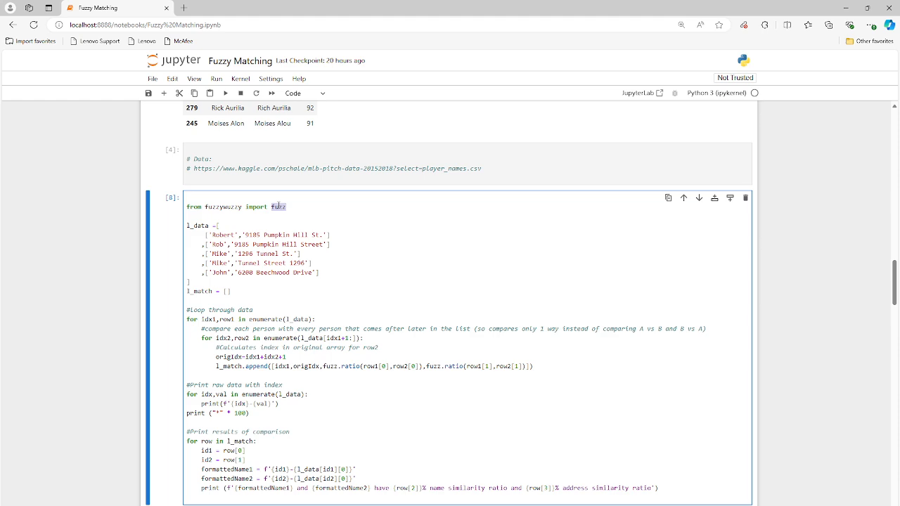
pyautogui.click(287, 207)
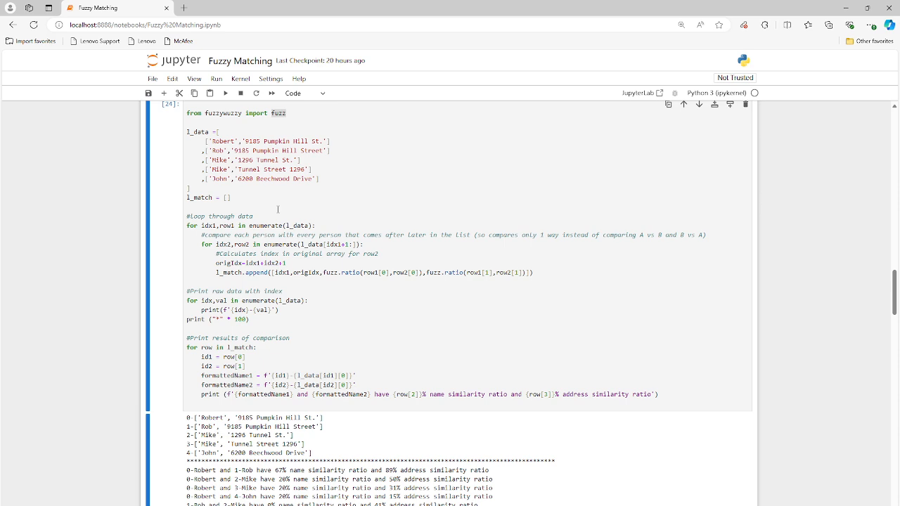
pyautogui.scroll(-3)
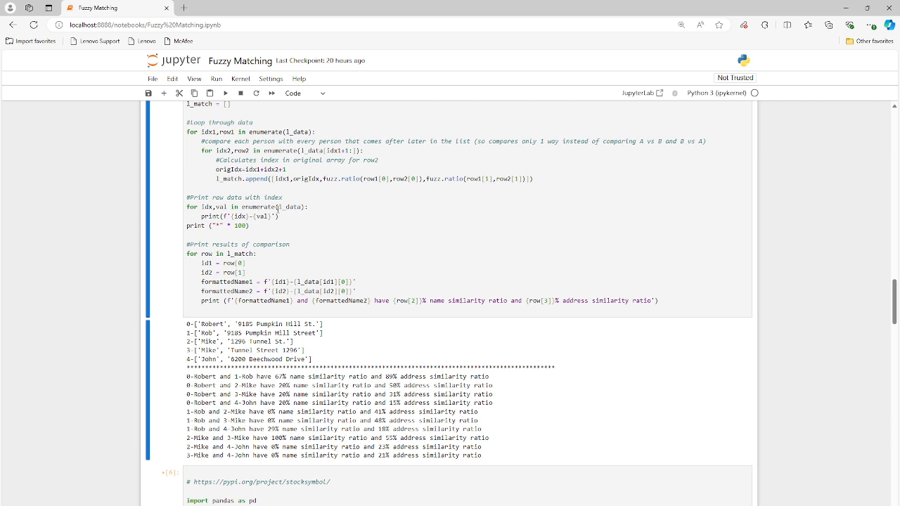
pyautogui.moveTo(278, 346)
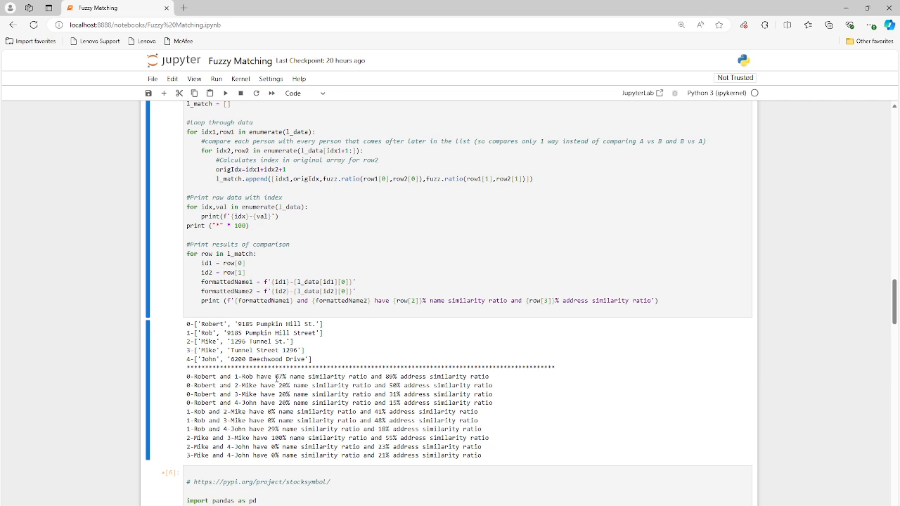
pyautogui.doubleClick(278, 376)
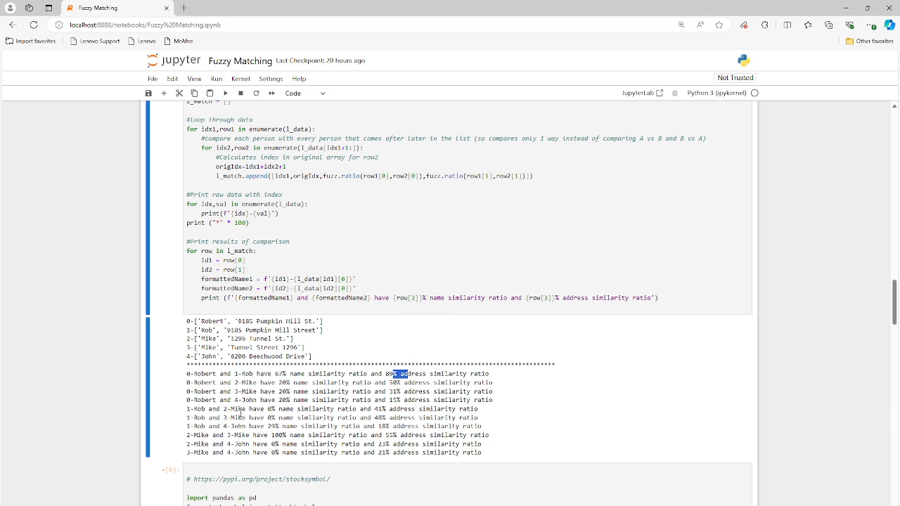
pyautogui.scroll(-3)
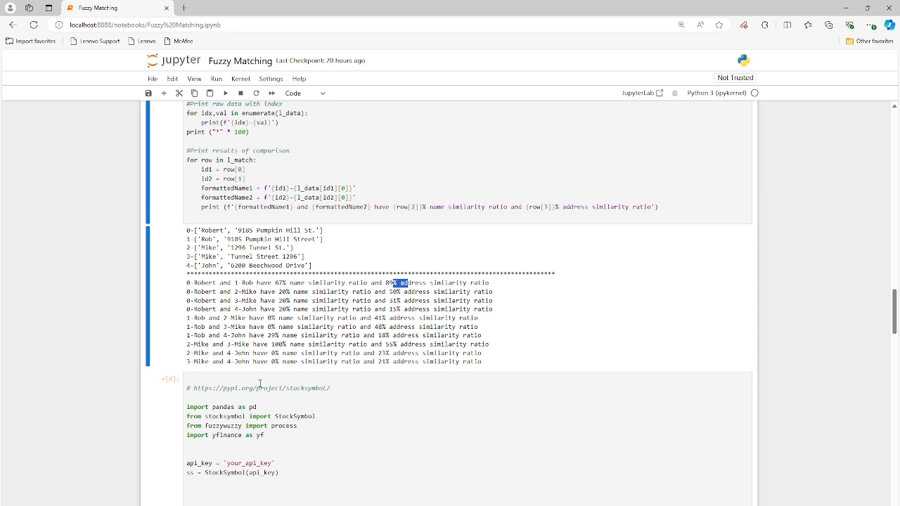
pyautogui.moveTo(337, 388)
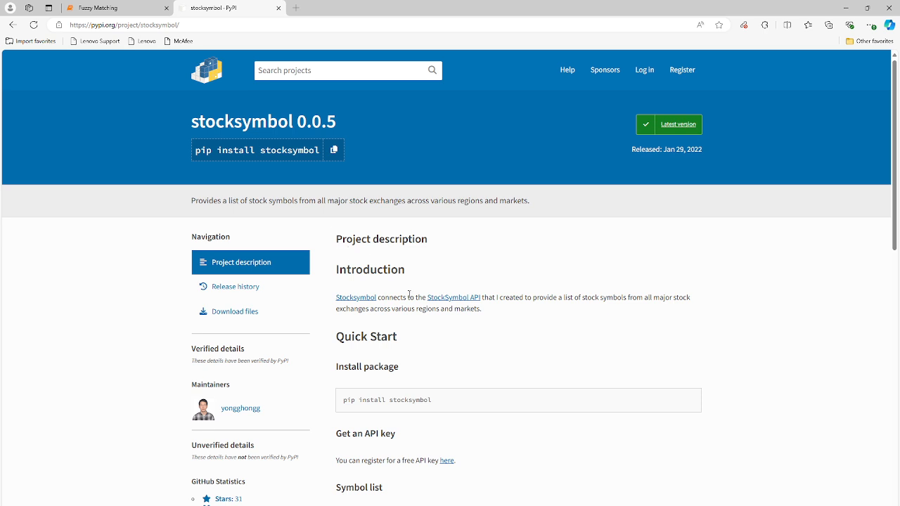
# Read the stocksymbol PyPI page and return to the Fuzzy Matching notebook tab
pyautogui.scroll(-3)
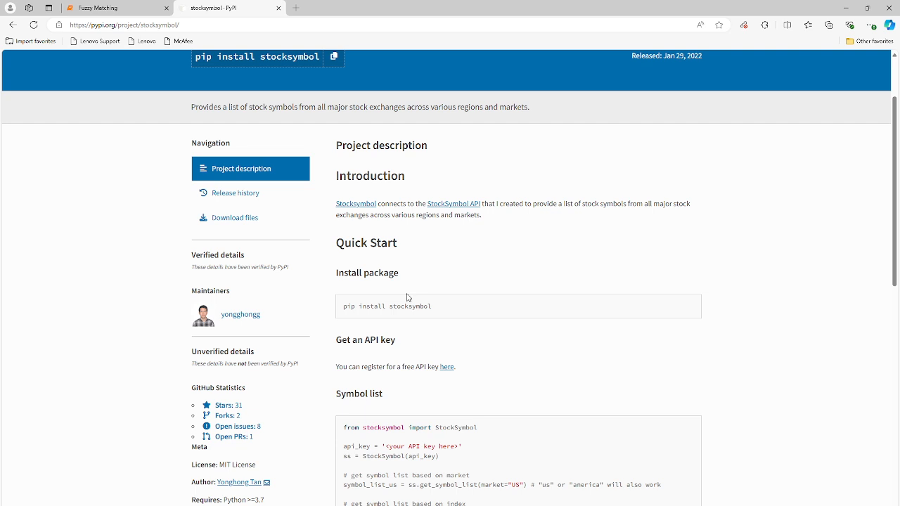
pyautogui.moveTo(447, 367)
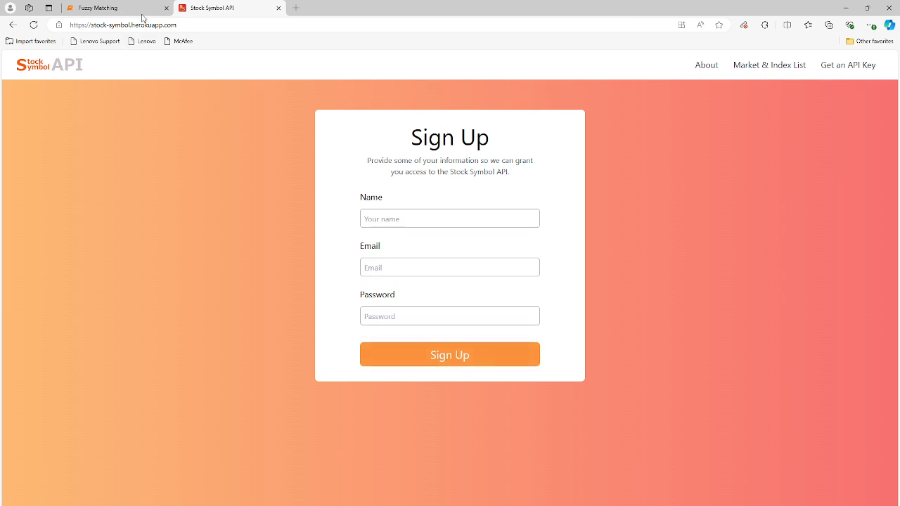
pyautogui.click(113, 9)
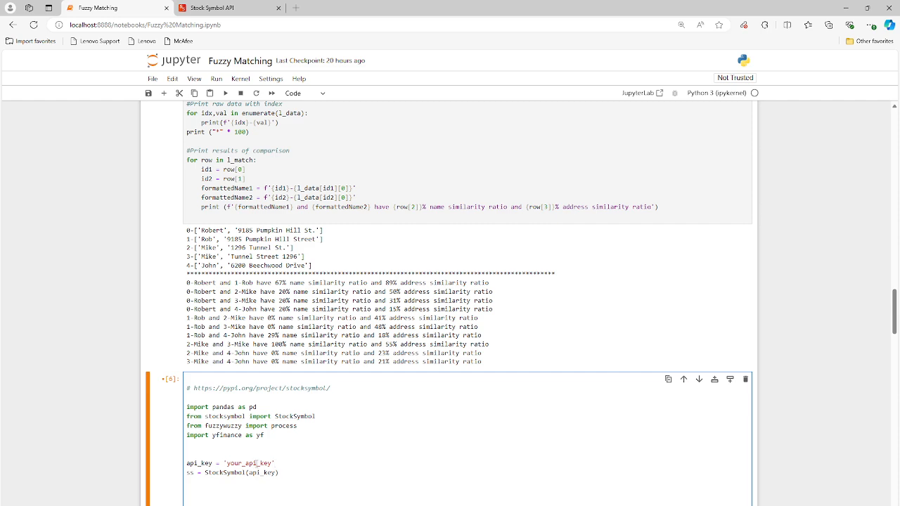
pyautogui.doubleClick(250, 464)
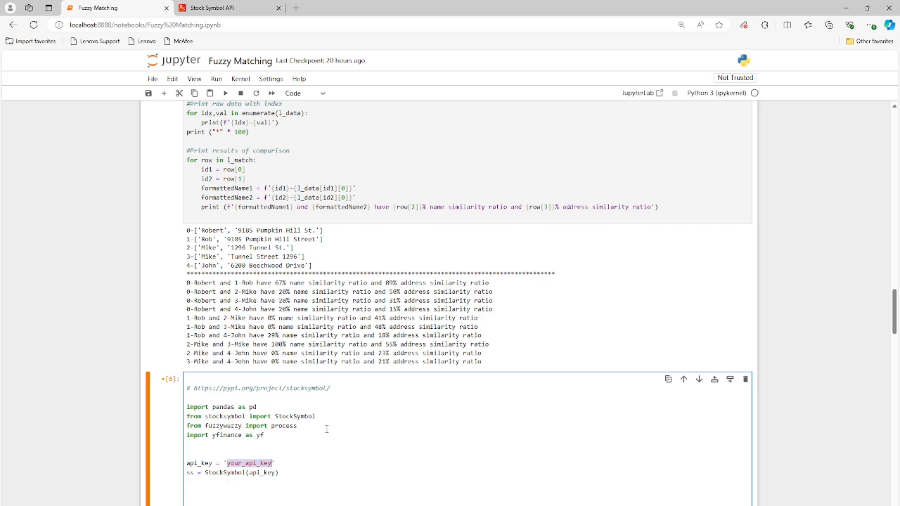
pyautogui.scroll(-3)
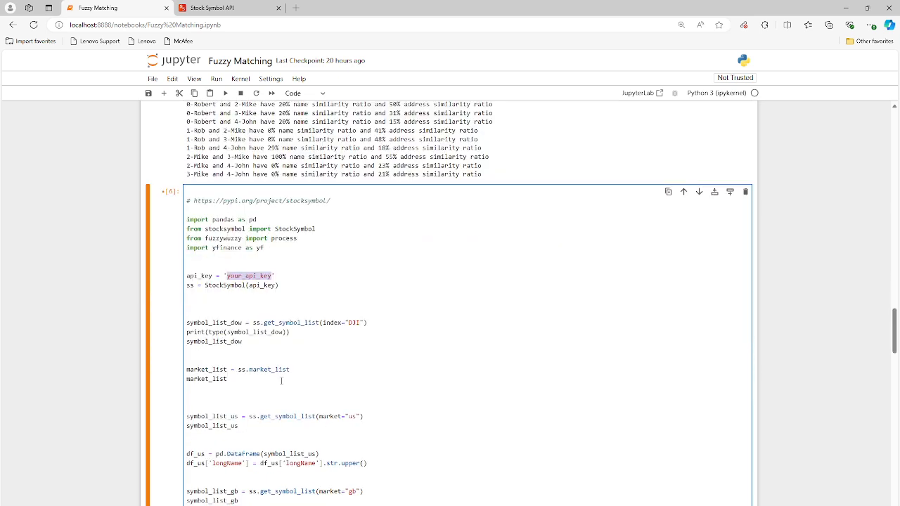
pyautogui.moveTo(276, 242)
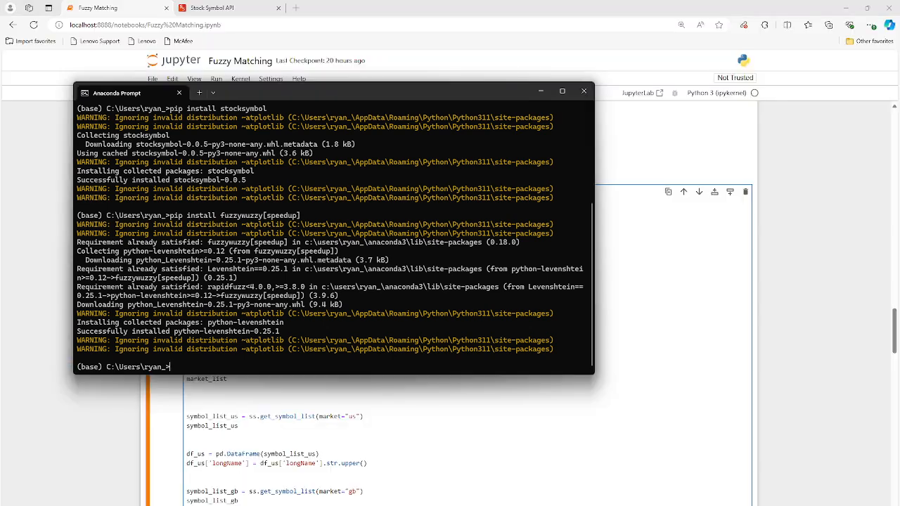
# Sketch a 'pip install library' example in Anaconda Prompt, clear it, and bring the notebook forward
pyautogui.write('pip in')
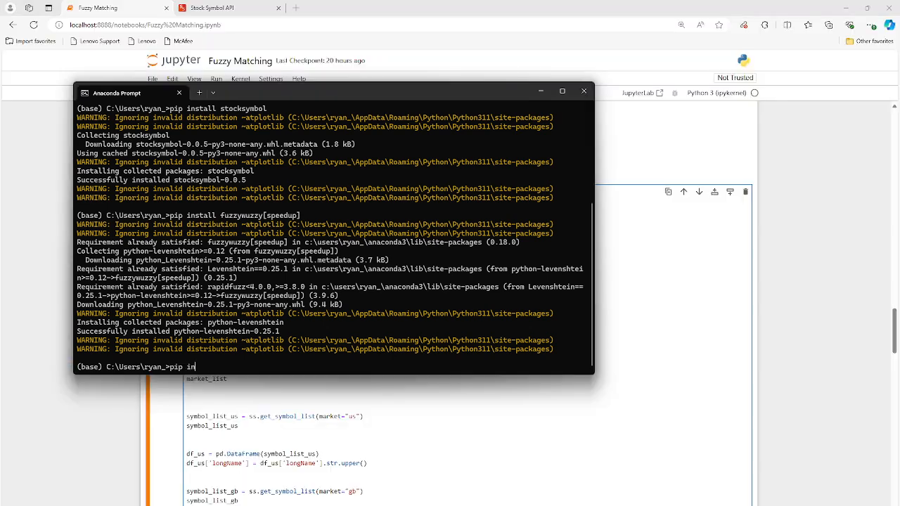
pyautogui.write('stall name_')
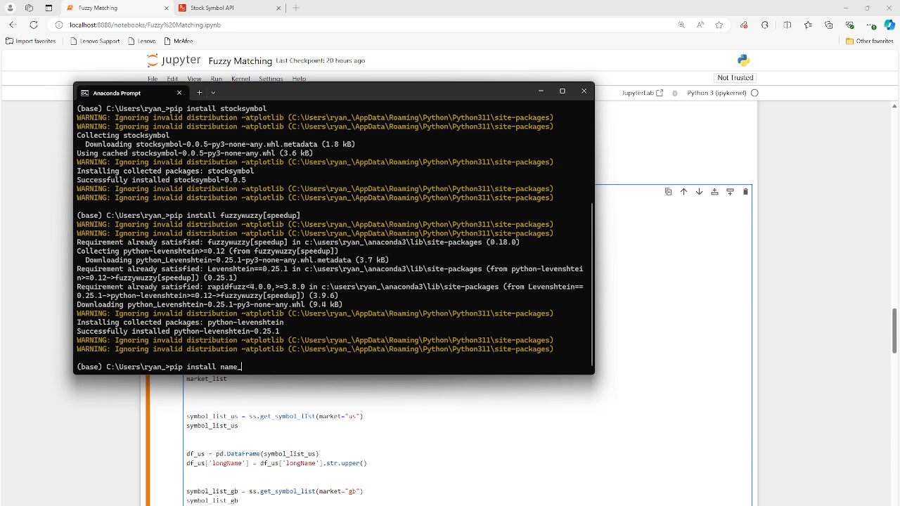
pyautogui.write('library')
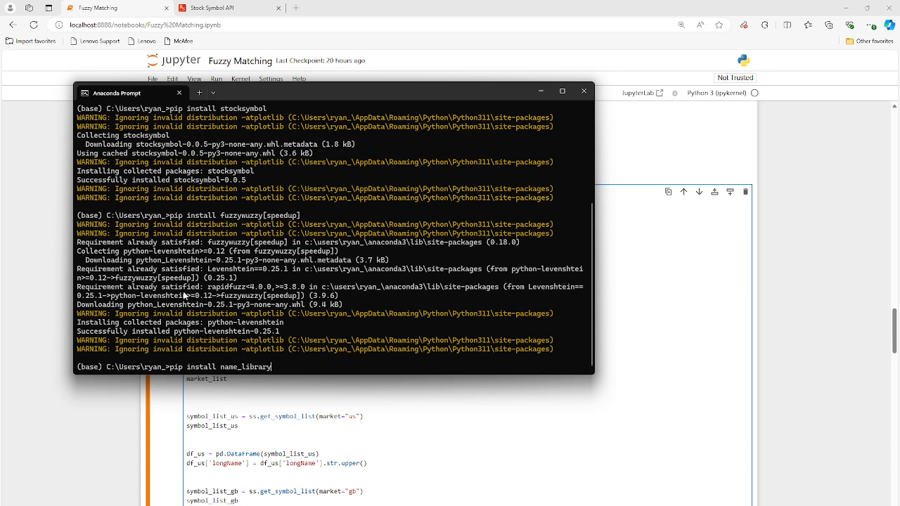
pyautogui.press('Backspace')
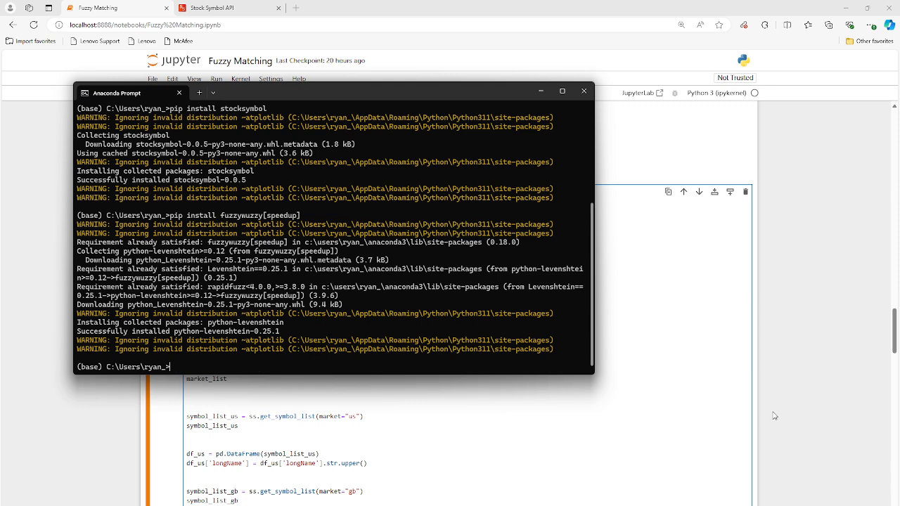
pyautogui.click(582, 90)
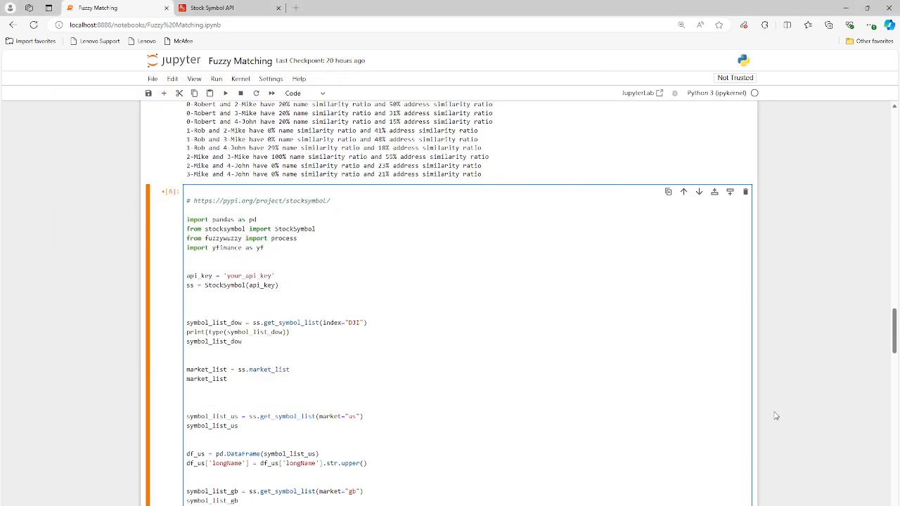
# Go through the stocksymbol cell output, noting the (500, 6) GB listing shape and merged US/GB table
pyautogui.click(189, 406)
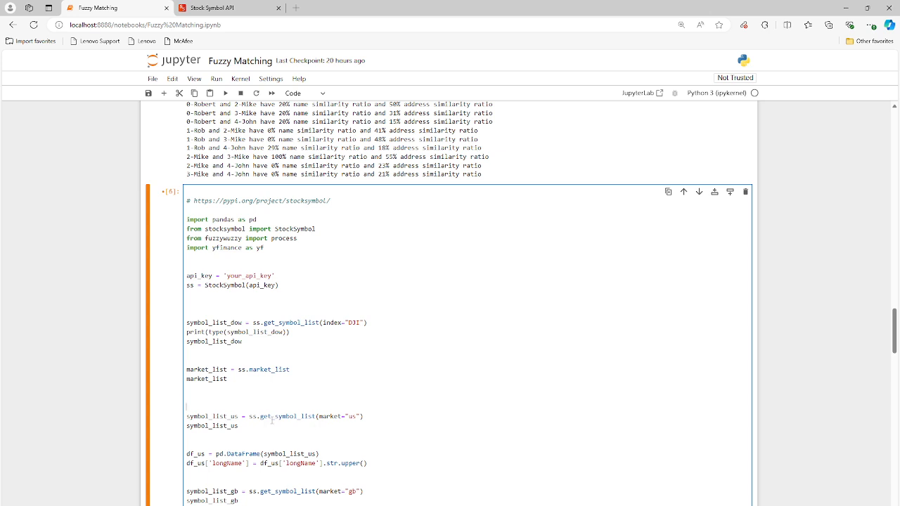
pyautogui.scroll(-3)
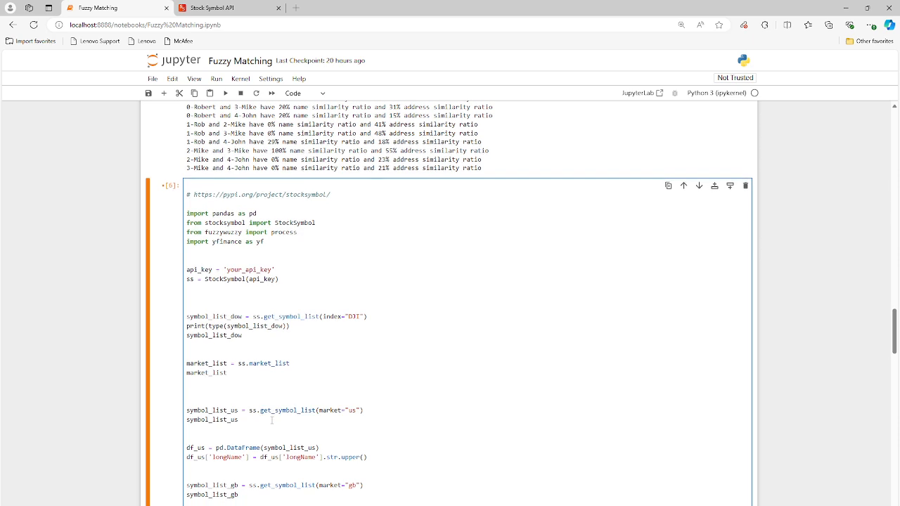
pyautogui.scroll(-3)
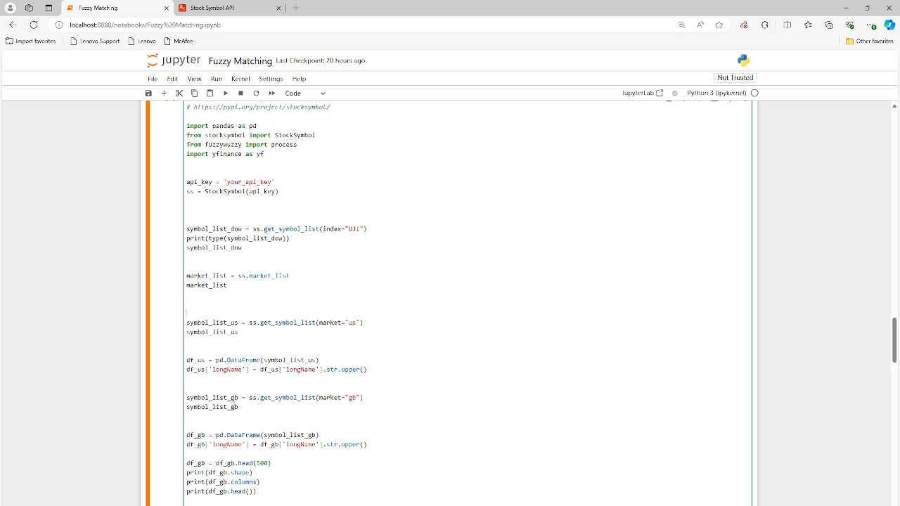
pyautogui.scroll(-3)
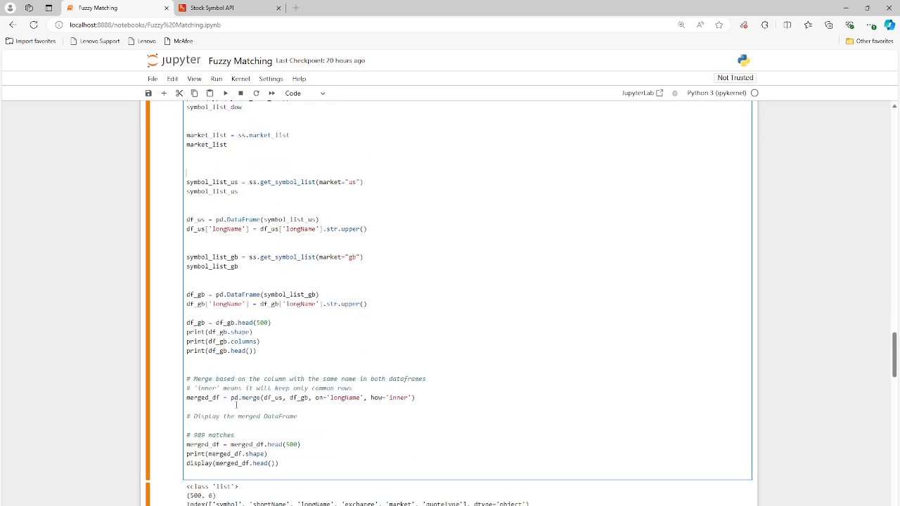
pyautogui.scroll(-3)
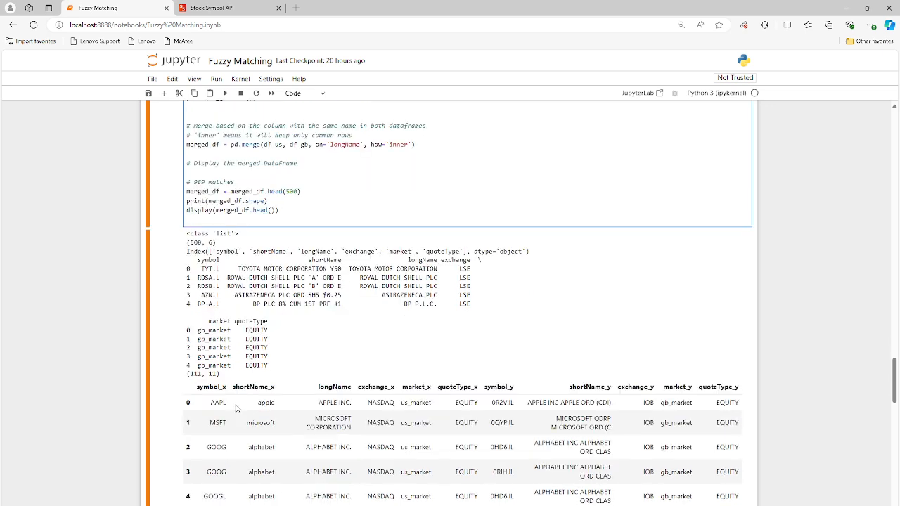
pyautogui.scroll(-3)
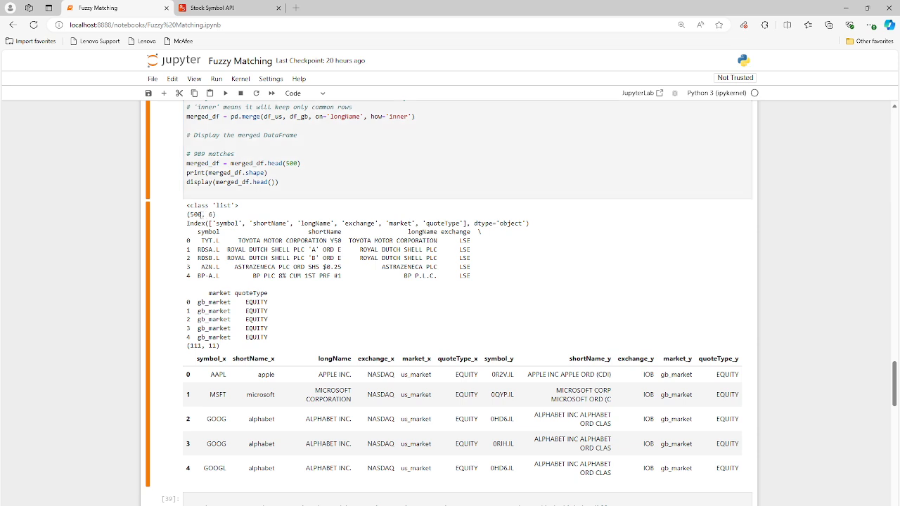
pyautogui.doubleClick(194, 213)
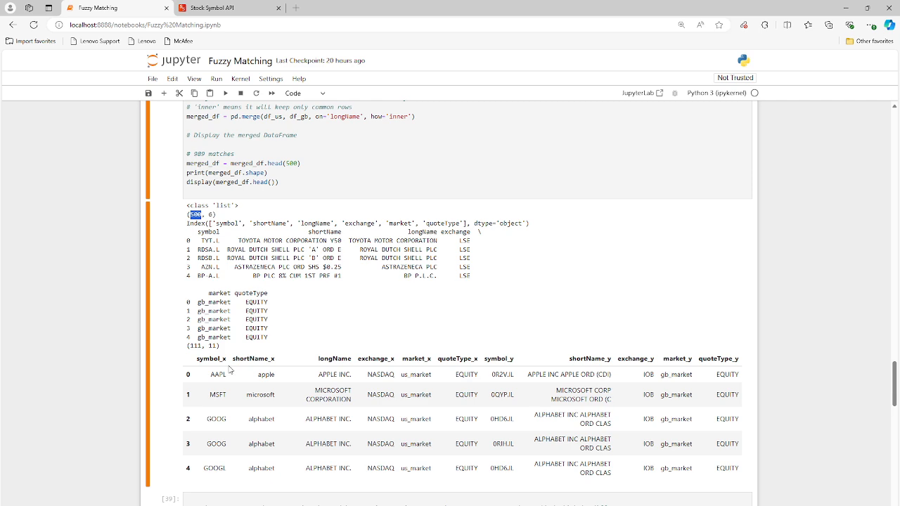
pyautogui.scroll(-3)
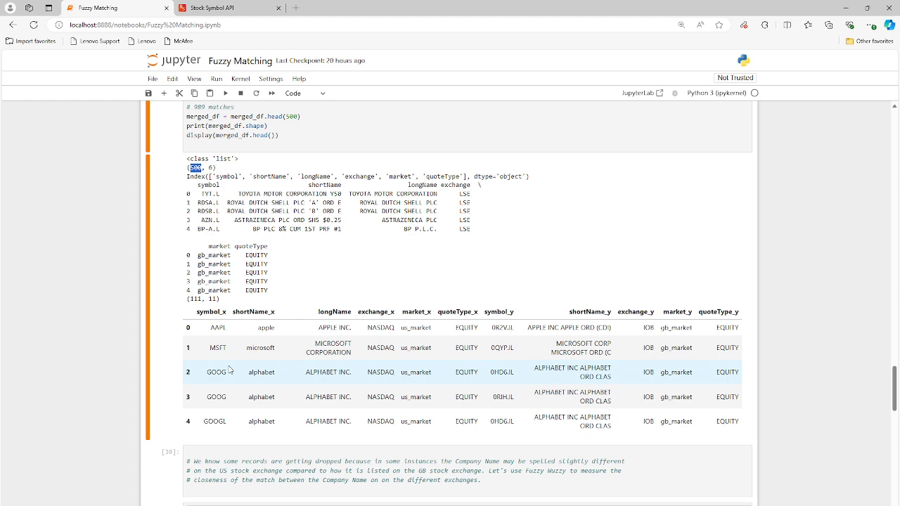
pyautogui.scroll(-3)
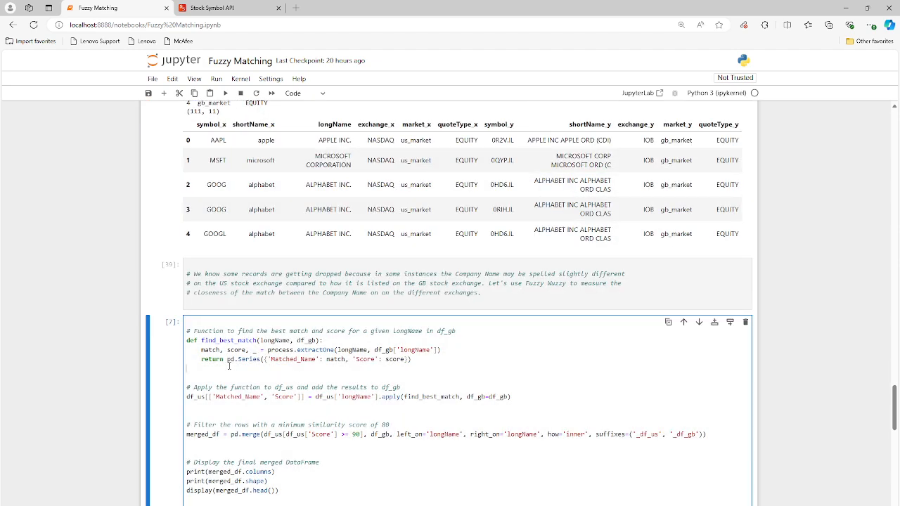
pyautogui.scroll(3)
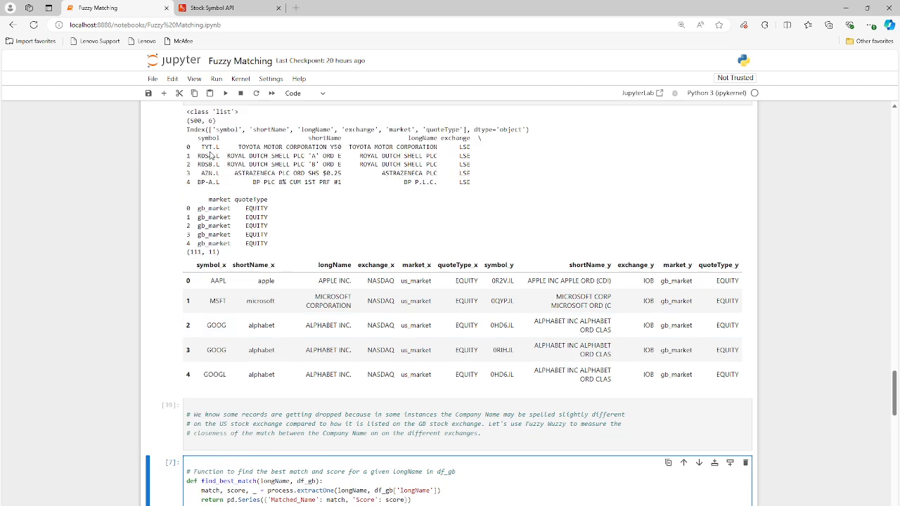
pyautogui.click(205, 147)
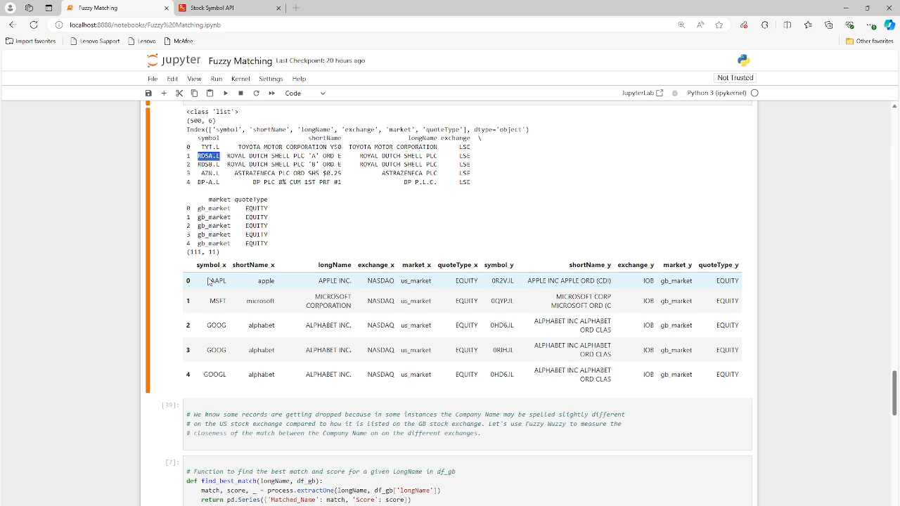
pyautogui.scroll(-3)
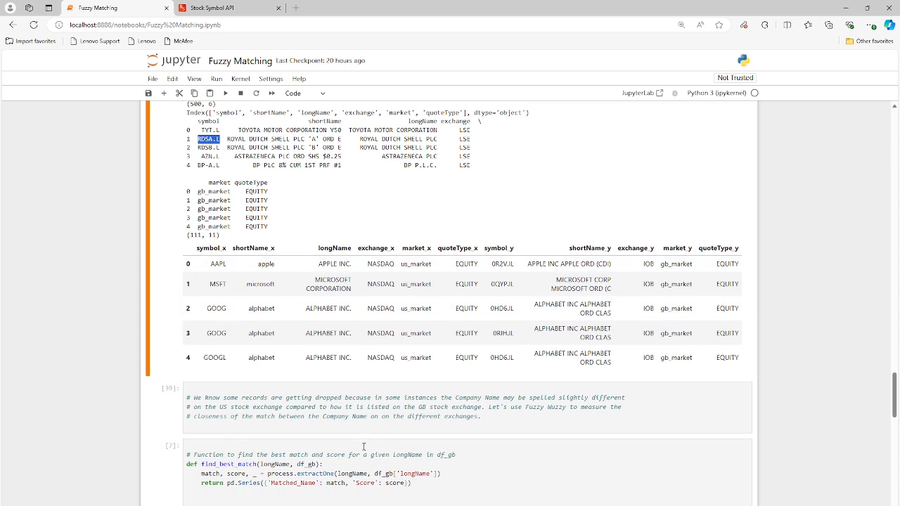
pyautogui.scroll(-3)
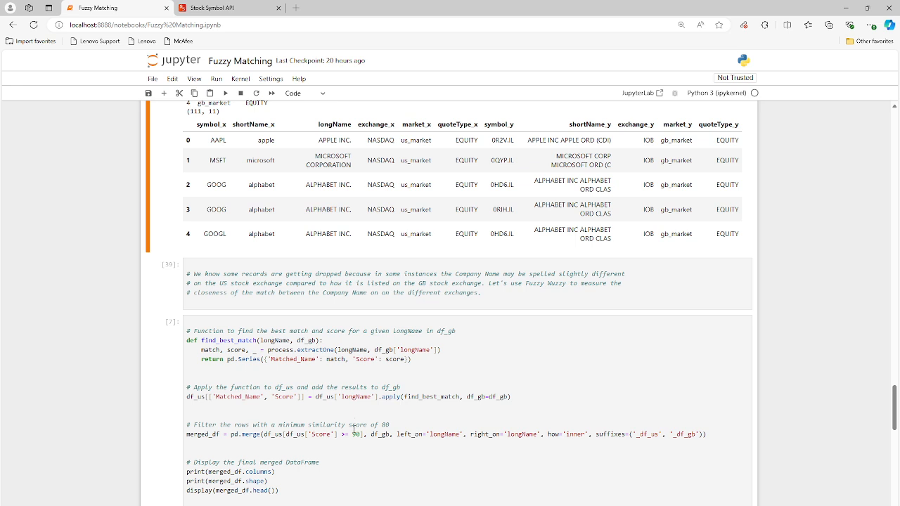
pyautogui.click(354, 434)
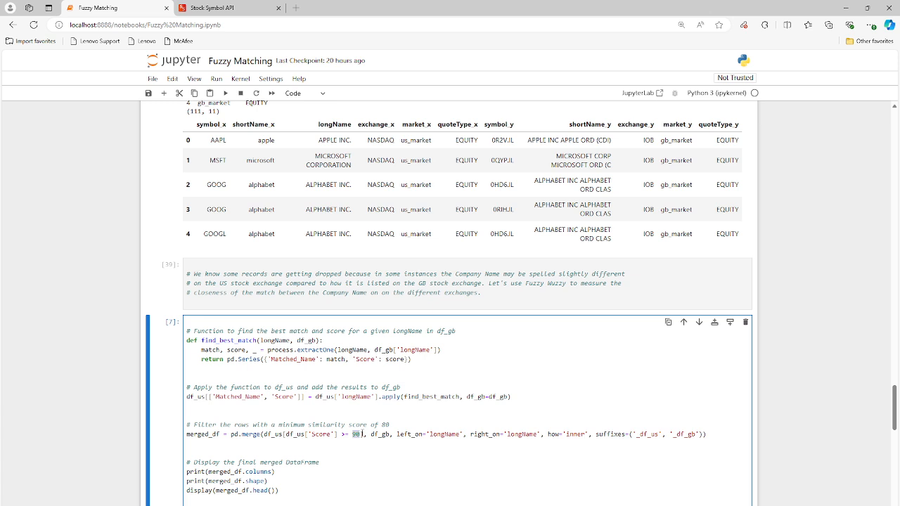
pyautogui.click(360, 433)
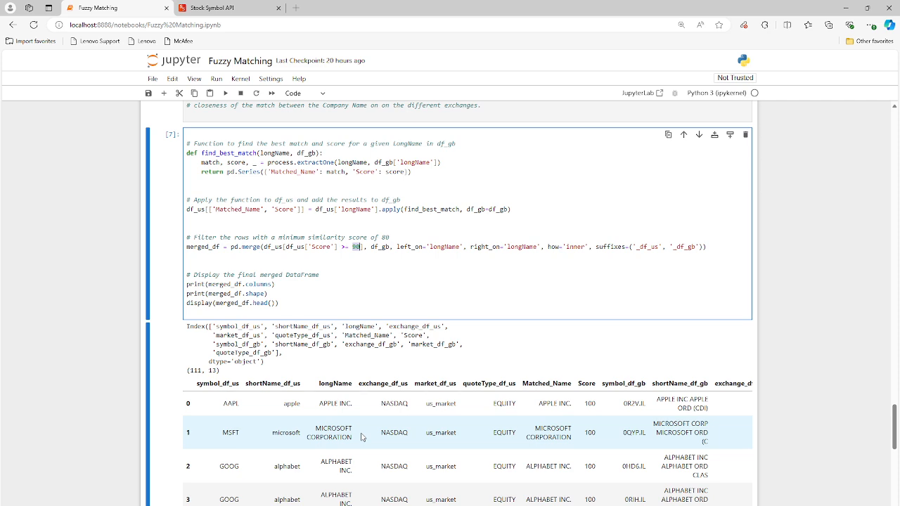
pyautogui.scroll(-3)
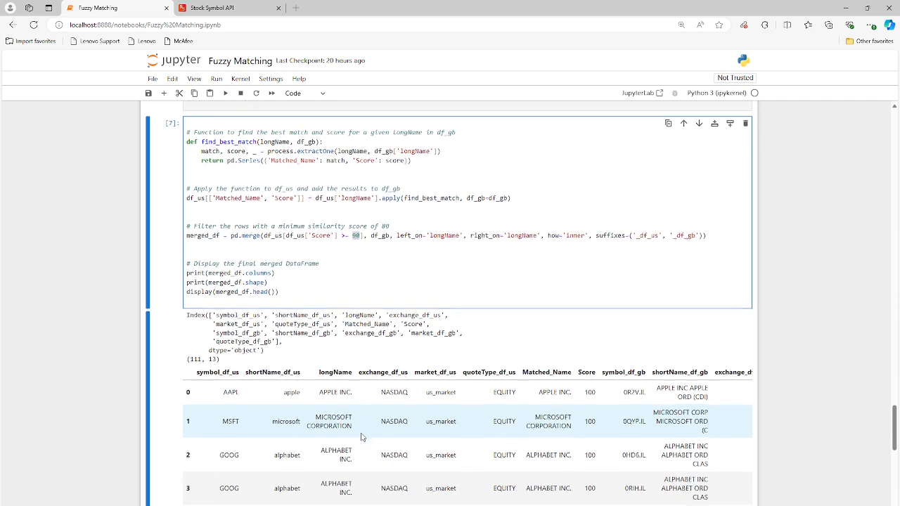
pyautogui.scroll(-3)
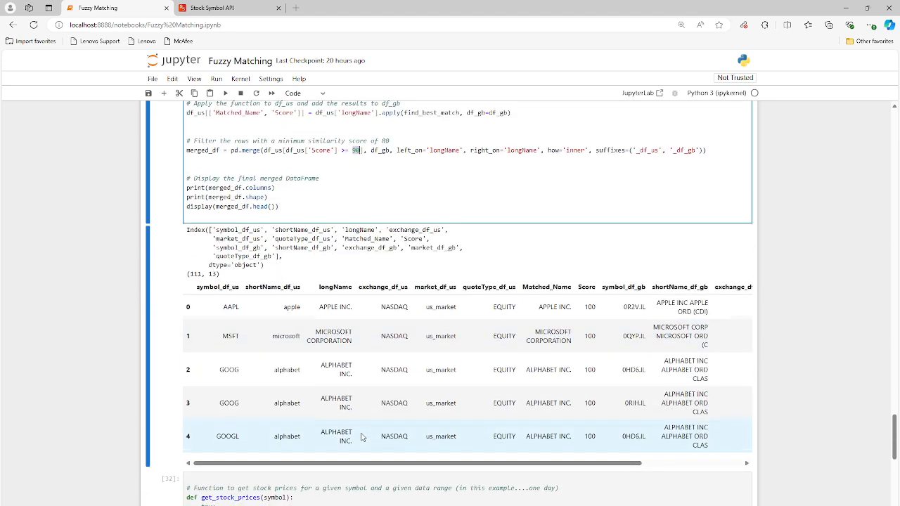
pyautogui.scroll(-3)
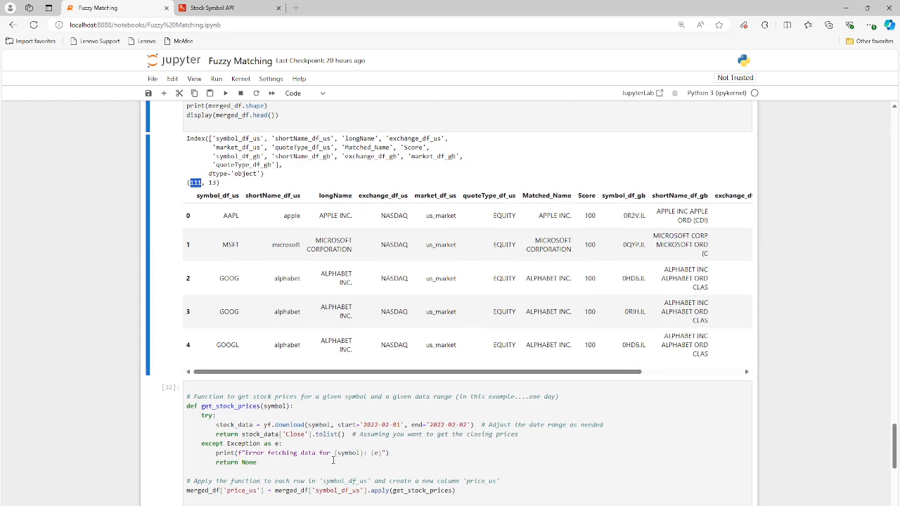
# Inspect the fetched price table, picking out the MSFT ticker and the GOOG US price
pyautogui.scroll(-3)
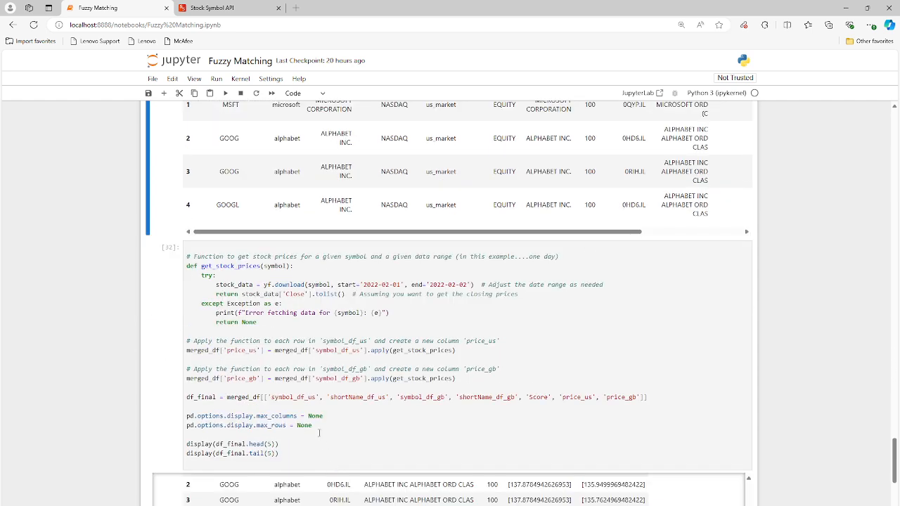
pyautogui.scroll(-3)
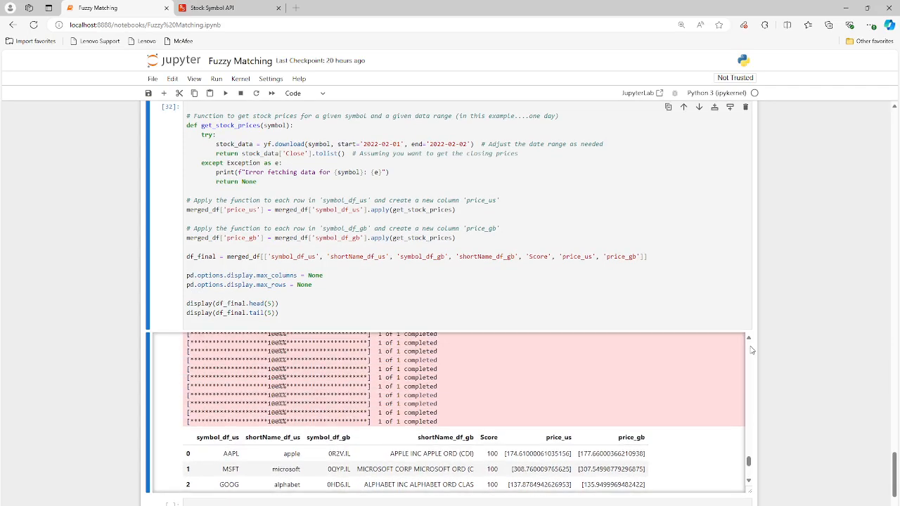
pyautogui.moveTo(751, 462)
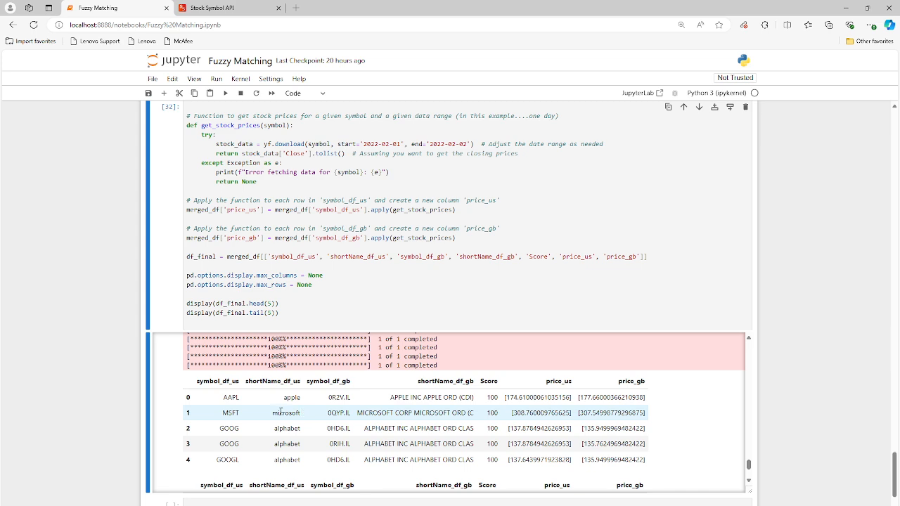
pyautogui.doubleClick(230, 413)
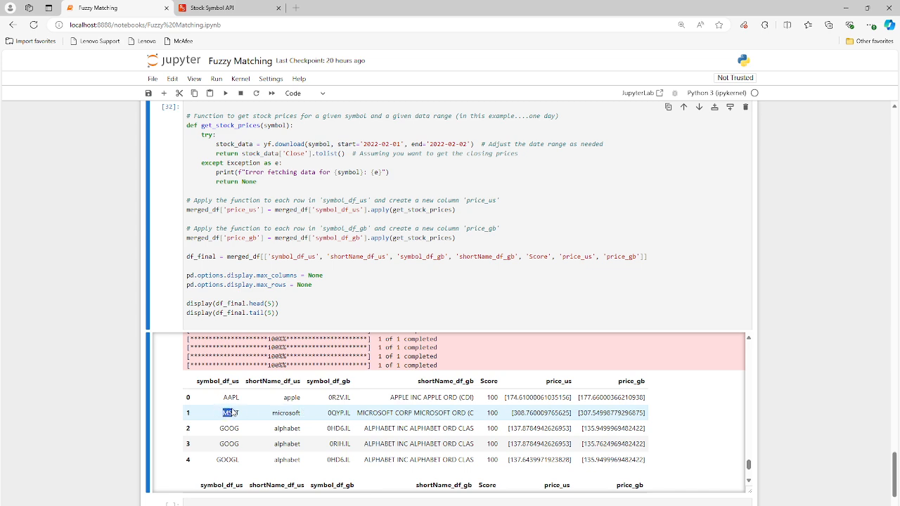
pyautogui.doubleClick(284, 414)
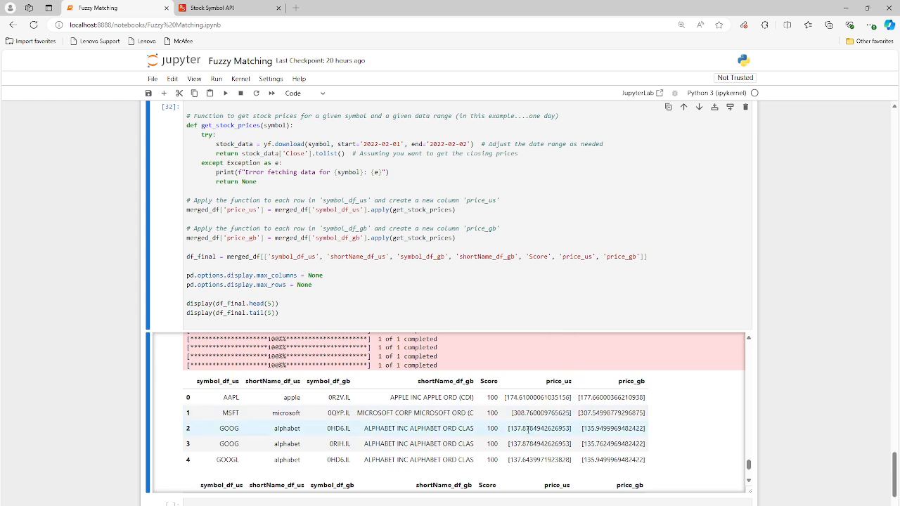
pyautogui.doubleClick(534, 428)
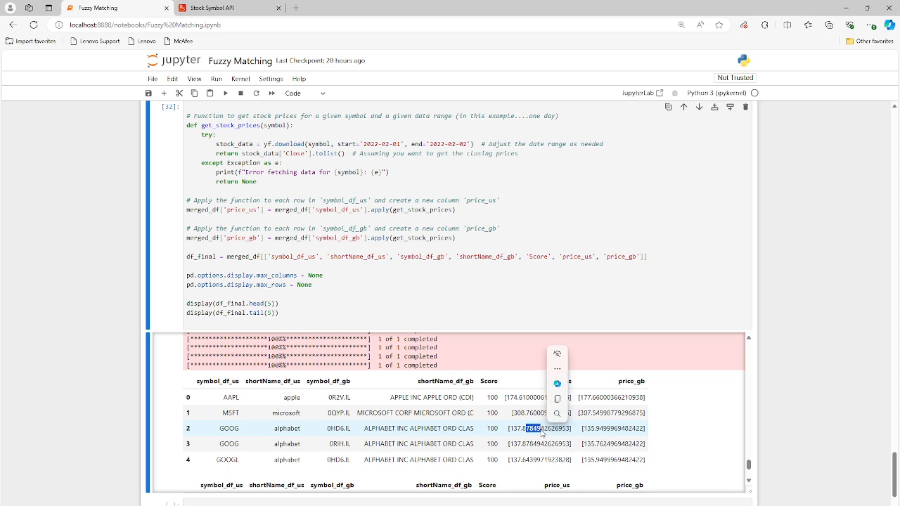
pyautogui.moveTo(532, 447)
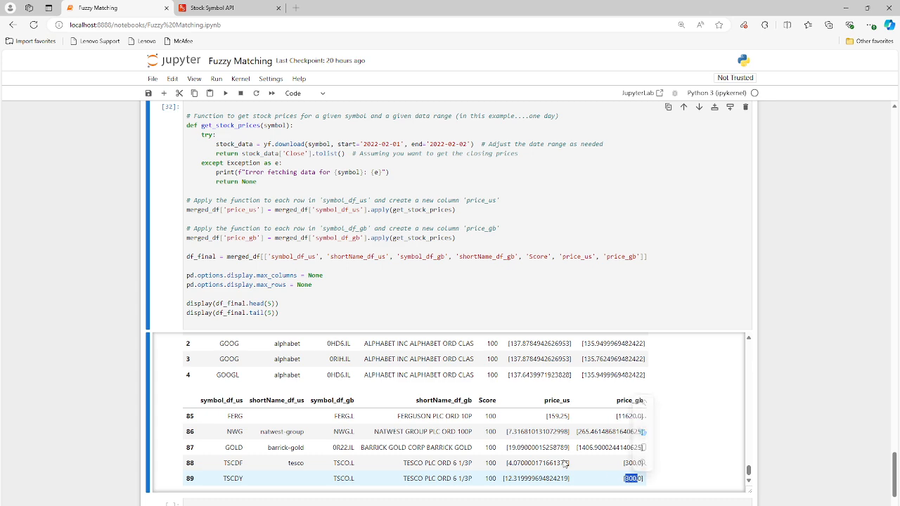
pyautogui.scroll(-3)
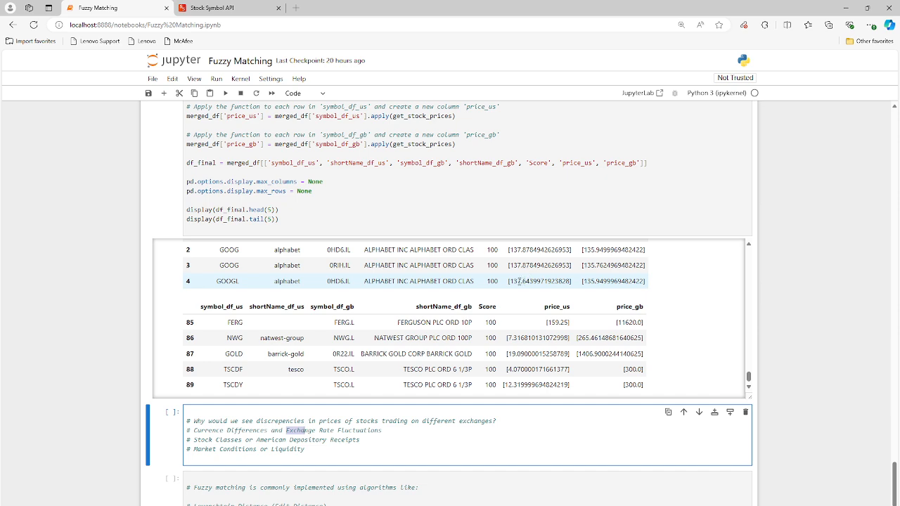
pyautogui.doubleClick(531, 281)
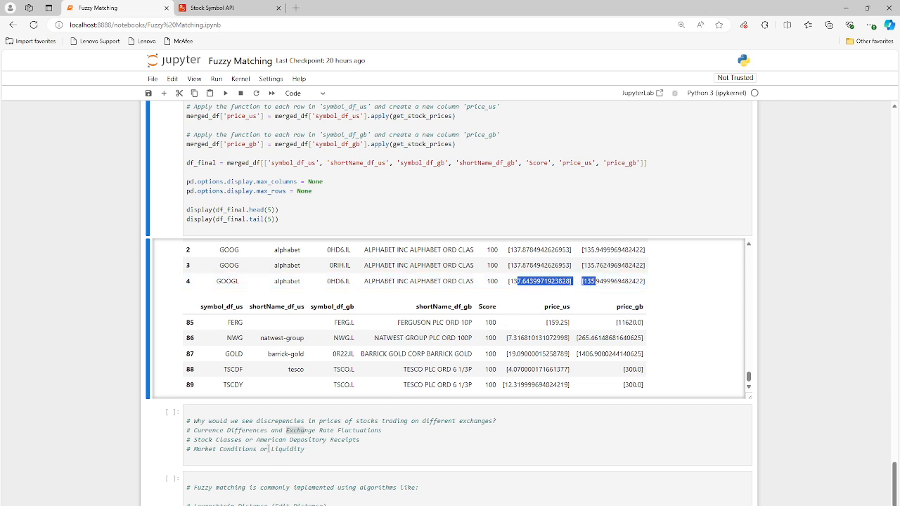
pyautogui.click(280, 438)
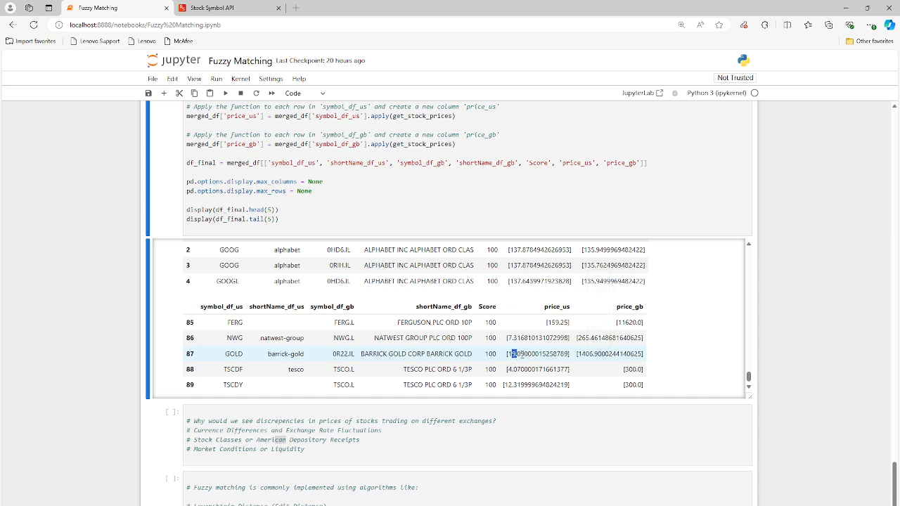
pyautogui.doubleClick(513, 355)
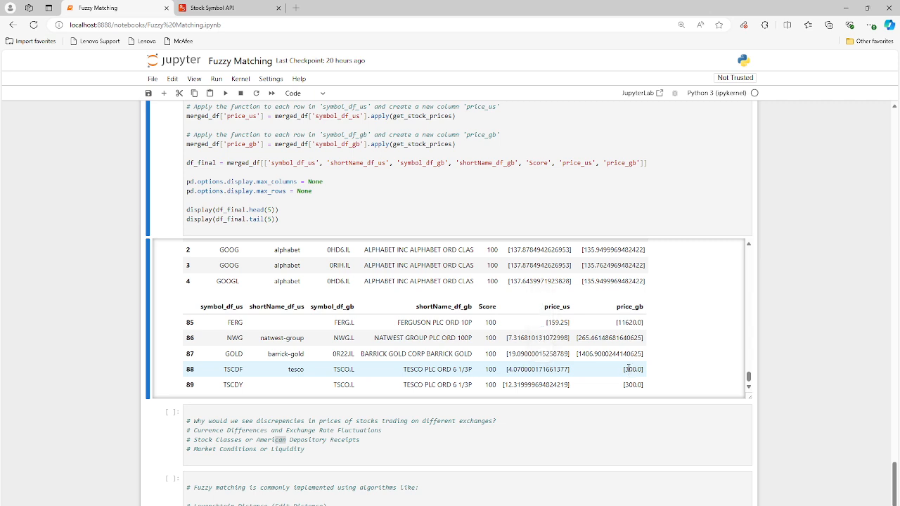
pyautogui.moveTo(629, 369)
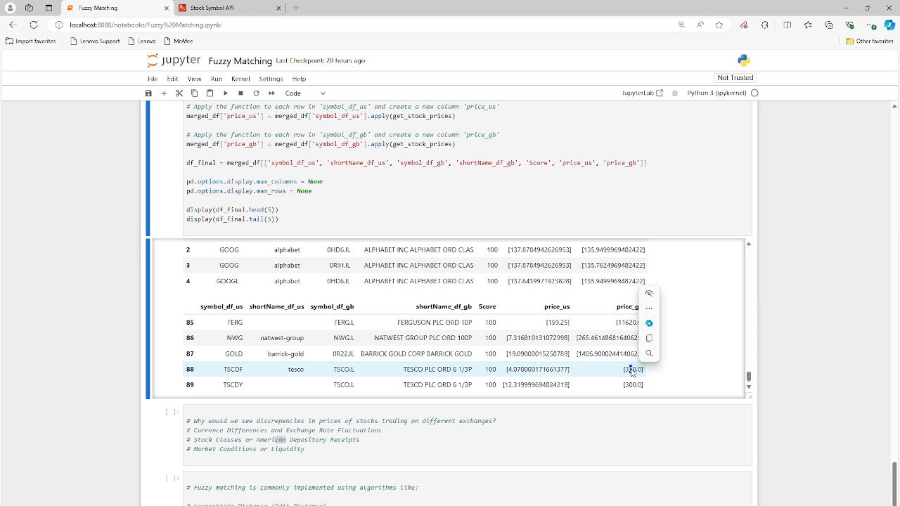
pyautogui.moveTo(631, 371)
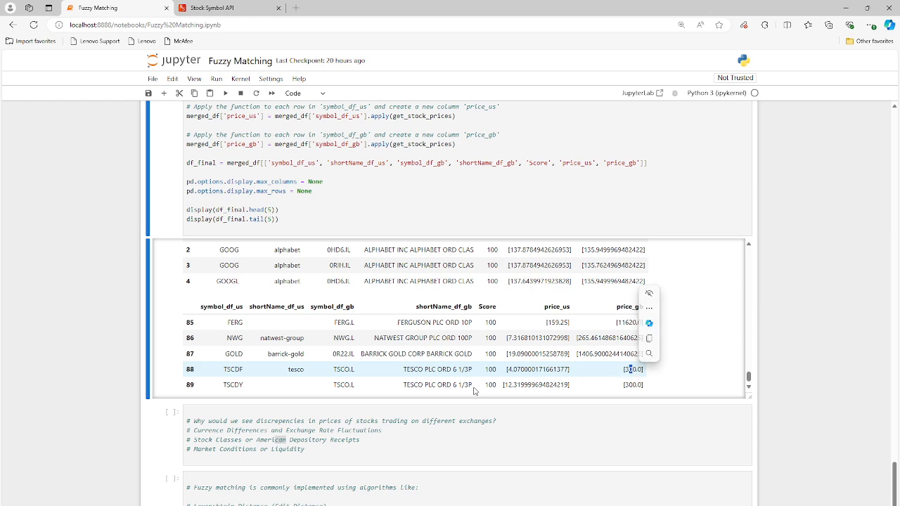
pyautogui.scroll(-3)
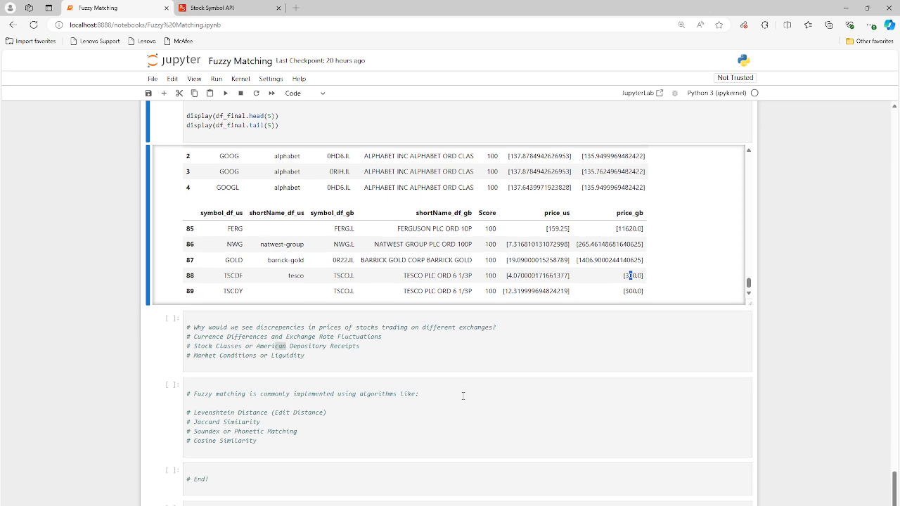
pyautogui.moveTo(360, 436)
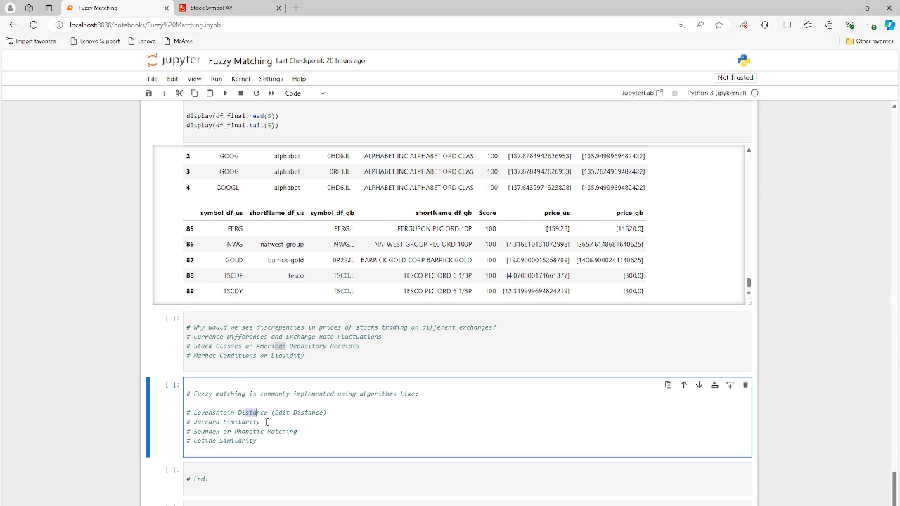
pyautogui.doubleClick(250, 422)
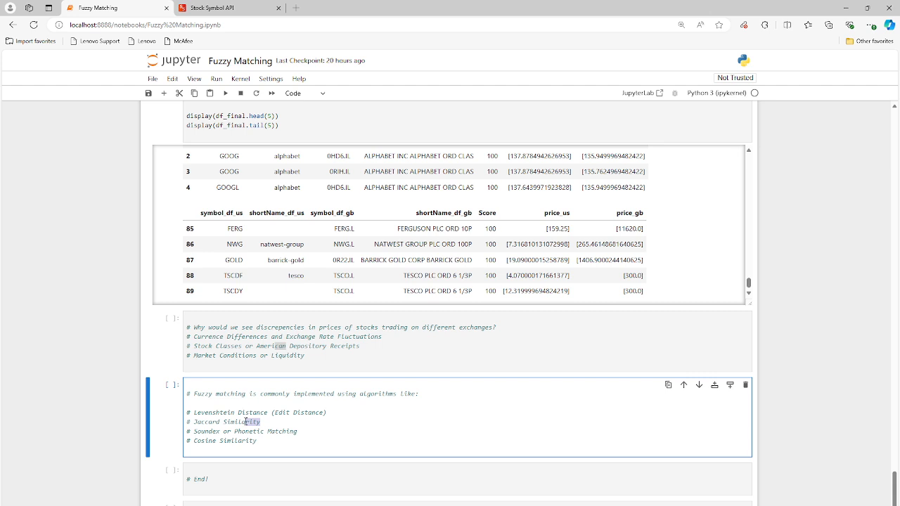
pyautogui.moveTo(261, 430)
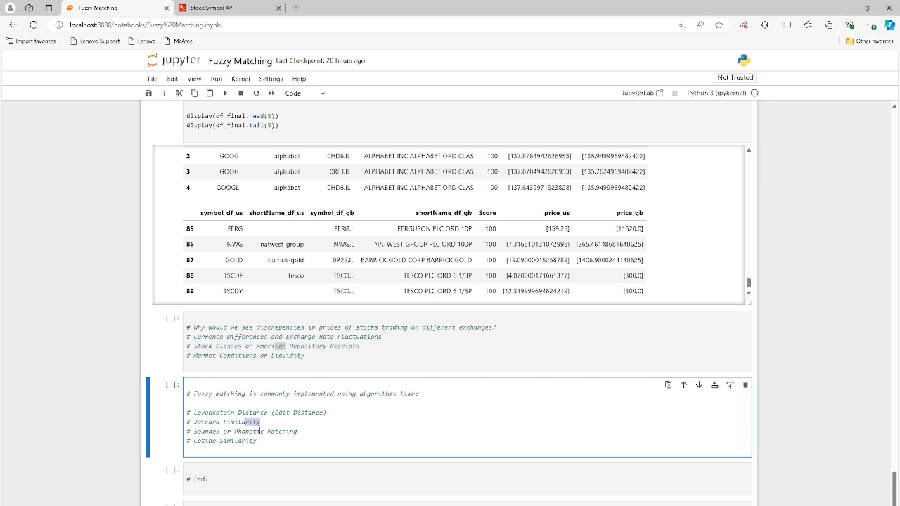
pyautogui.click(259, 447)
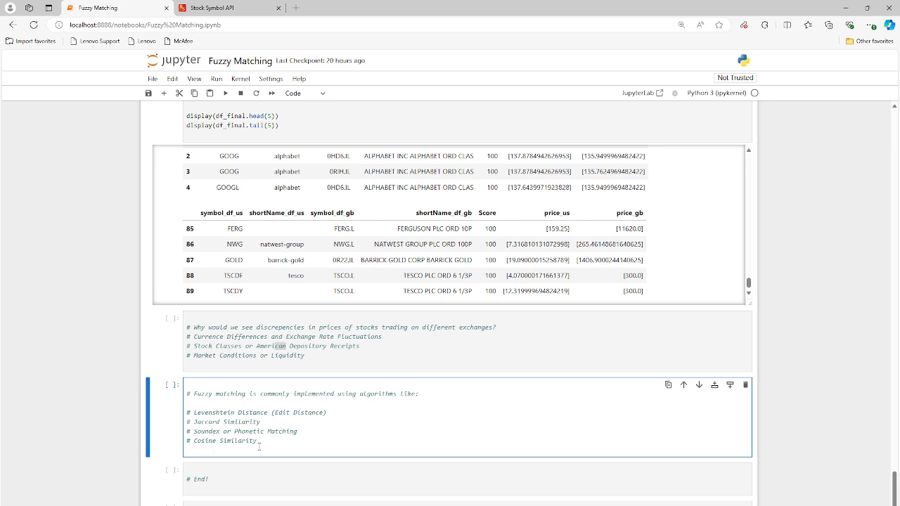
pyautogui.scroll(-3)
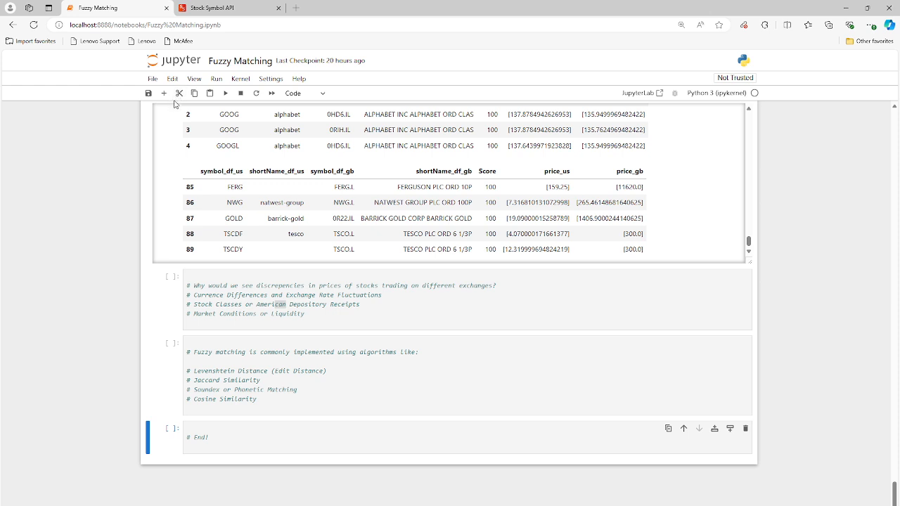
pyautogui.moveTo(188, 114)
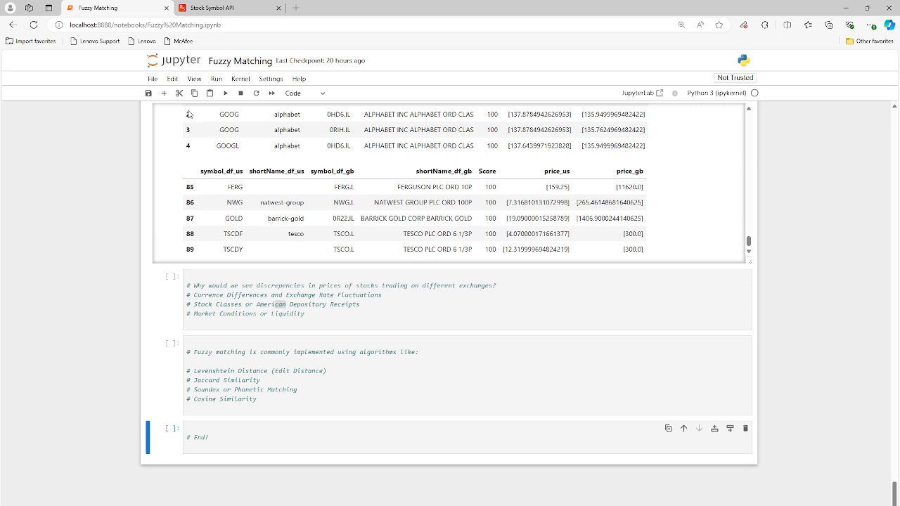